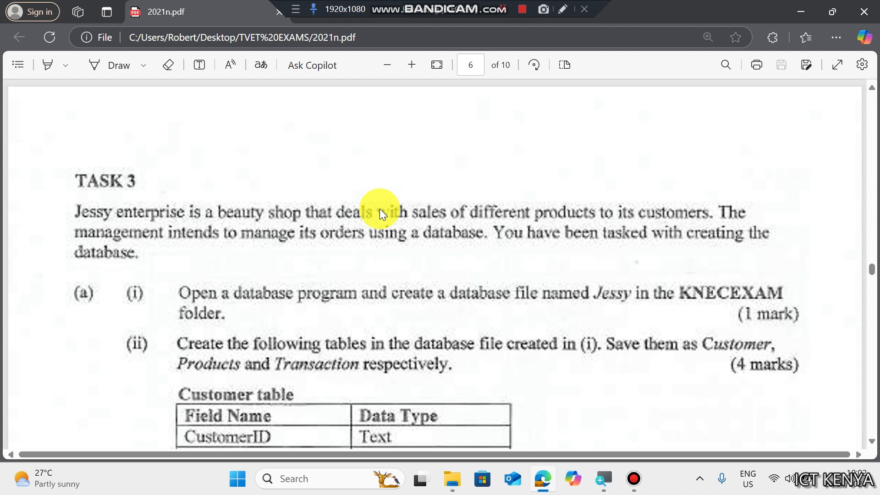
Maximize KNECEXAM, create a new Access database named Jessy there, and open it
scroll(down, 3)
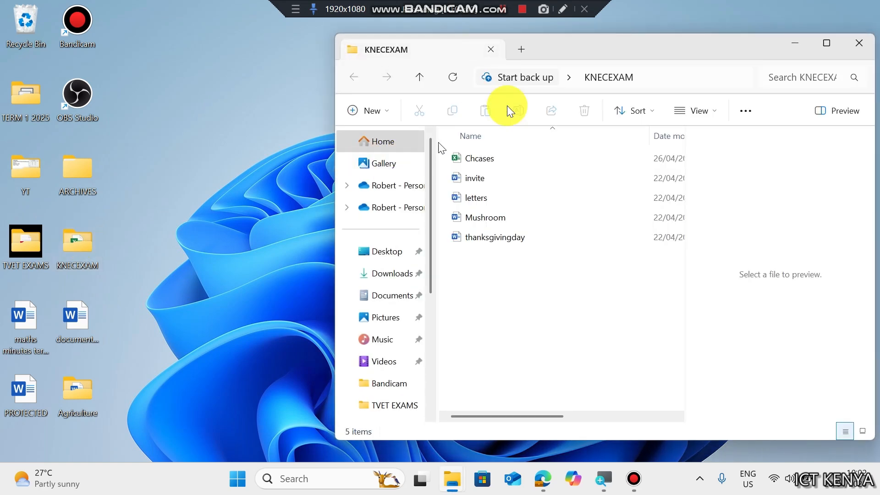
click(825, 43)
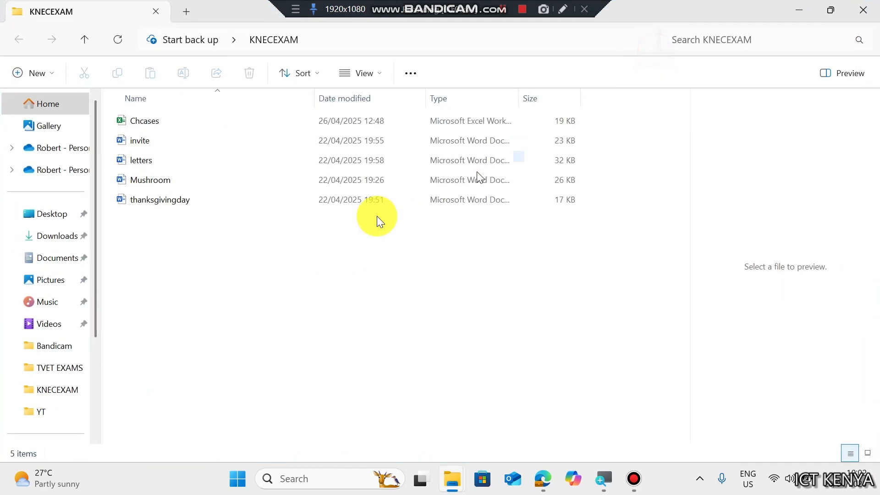
right_click(376, 219)
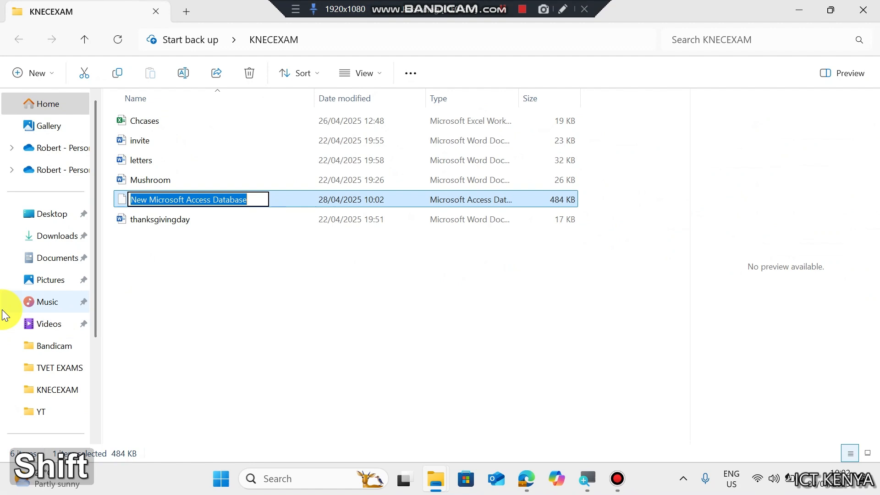
text(Jessy)
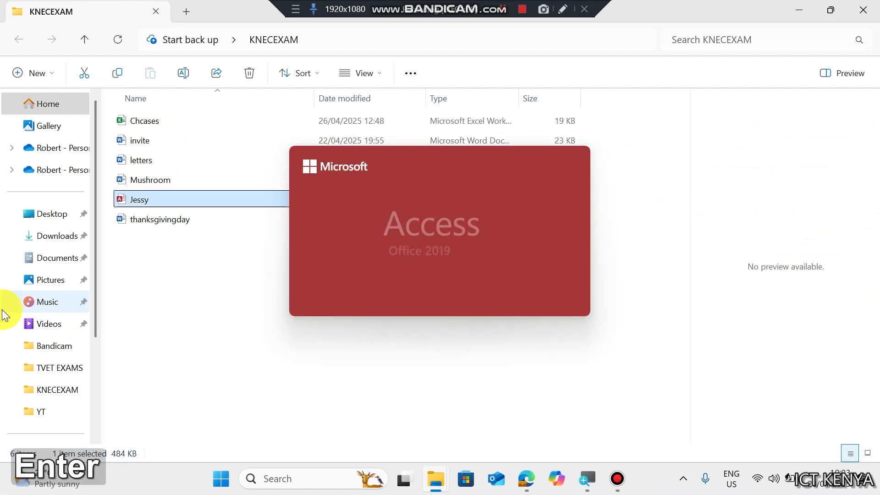
double_click(138, 199)
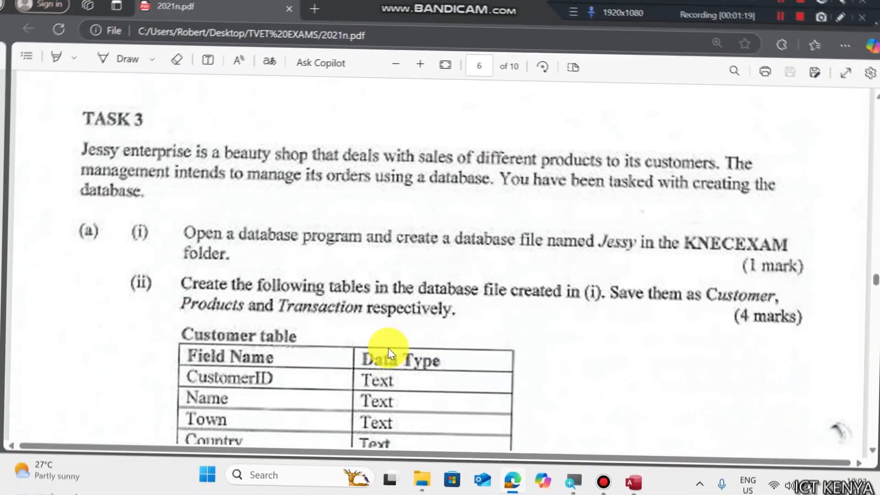
Scroll the exam PDF to the Customer and Products table specifications, then return to Access
scroll(down, 3)
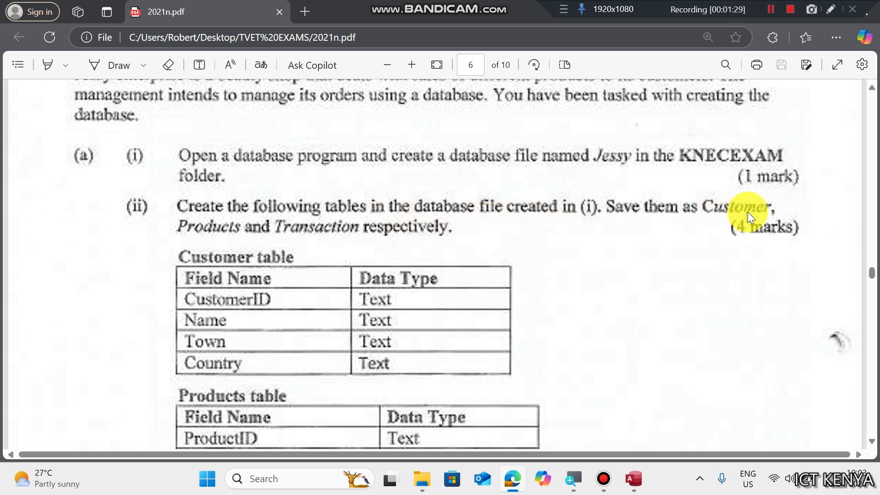
mouse_move(393, 235)
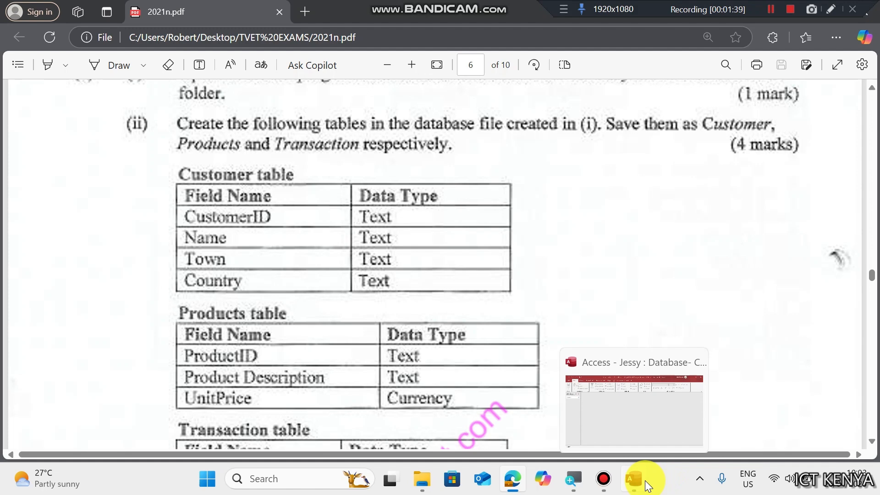
click(633, 478)
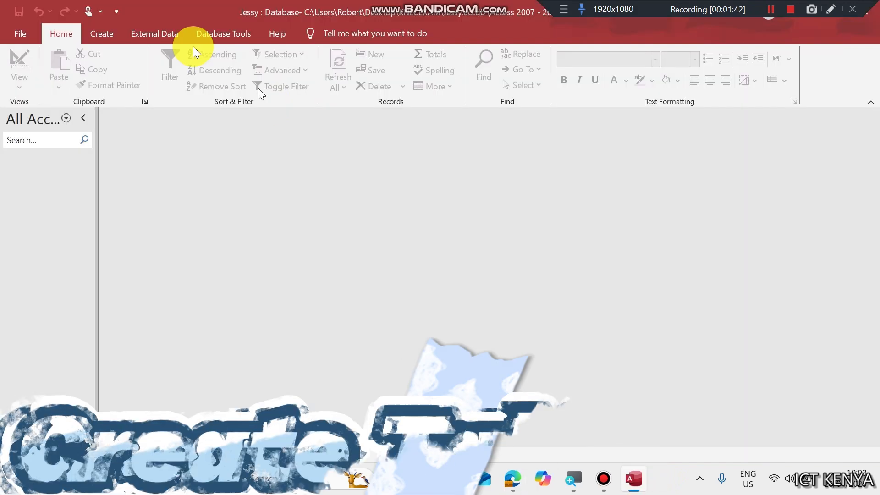
Start a new table design with CustomerID, Name, Town and Country as Short Text fields
click(101, 33)
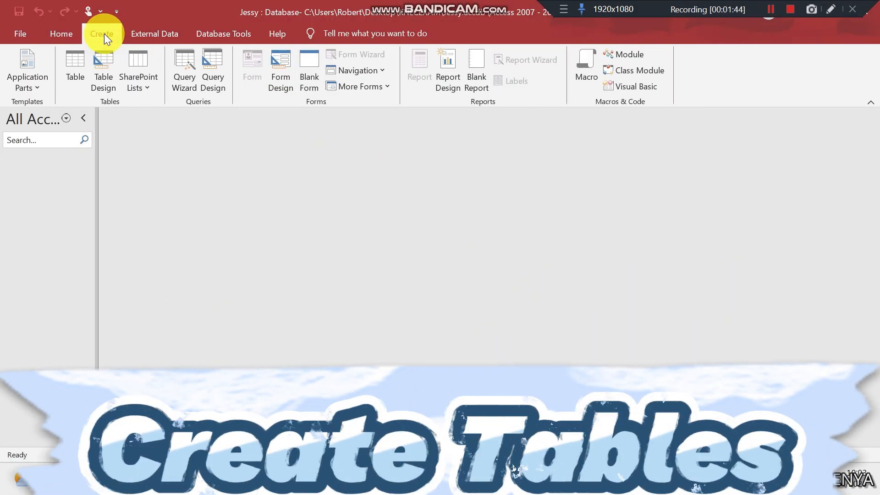
click(103, 72)
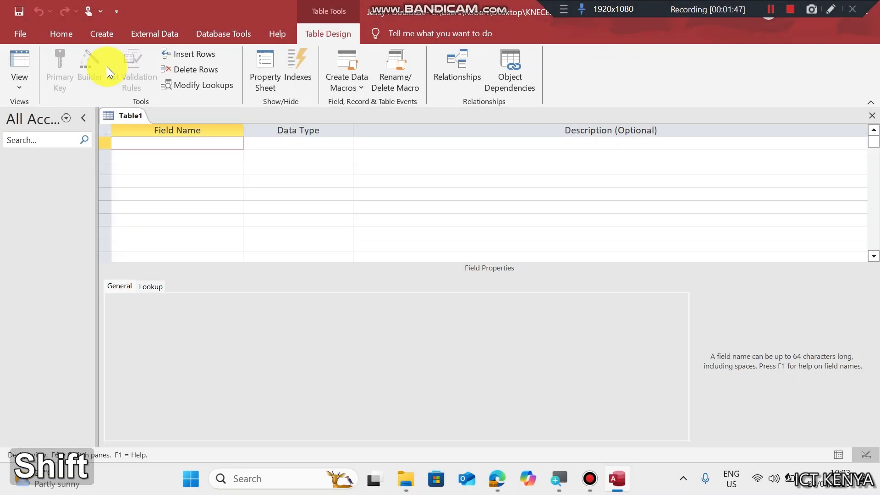
text(Nam)
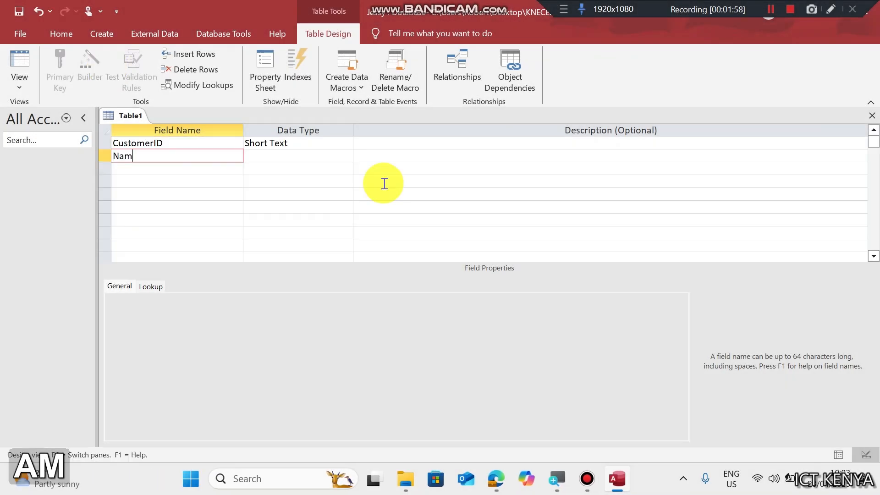
text(Country)
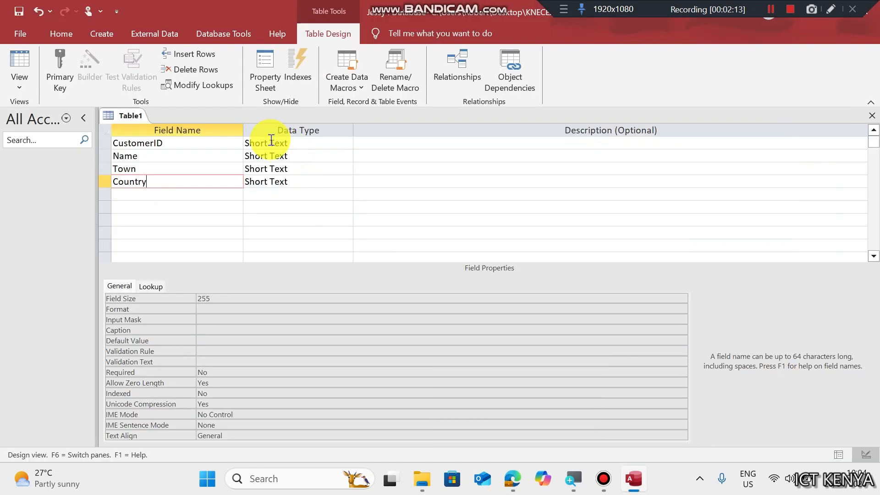
mouse_move(181, 146)
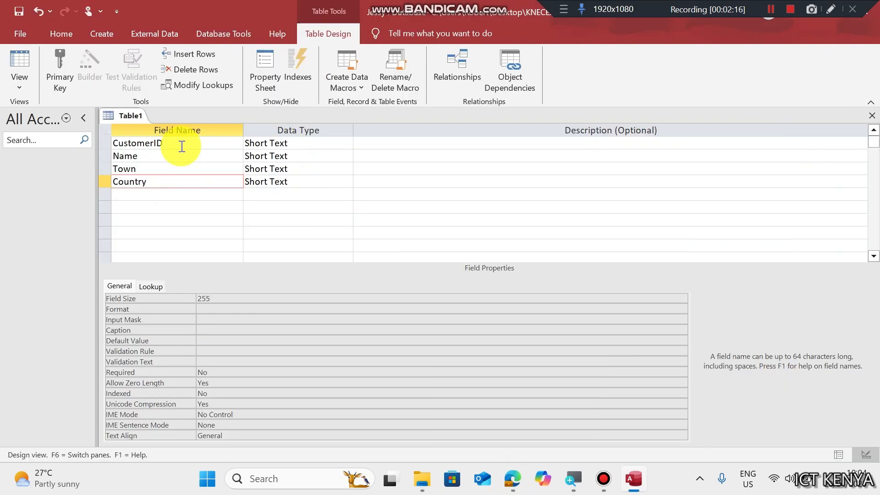
Make CustomerID the primary key and save the table as Customers
click(136, 142)
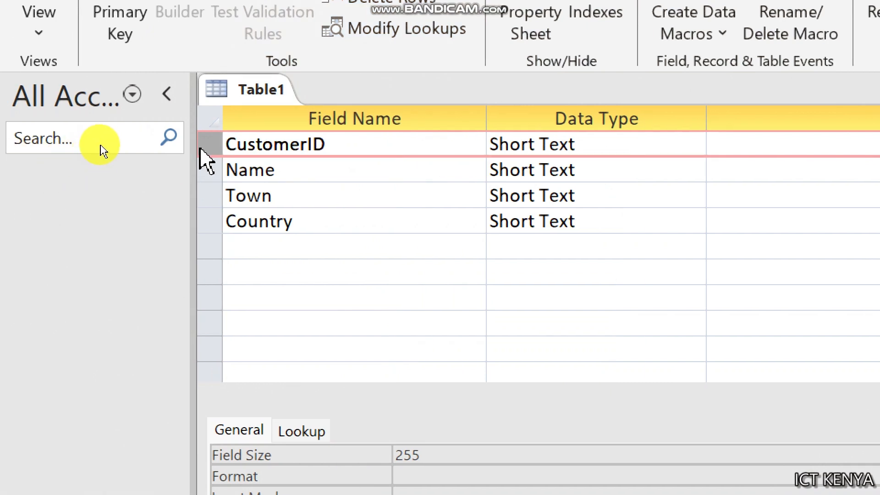
right_click(209, 143)
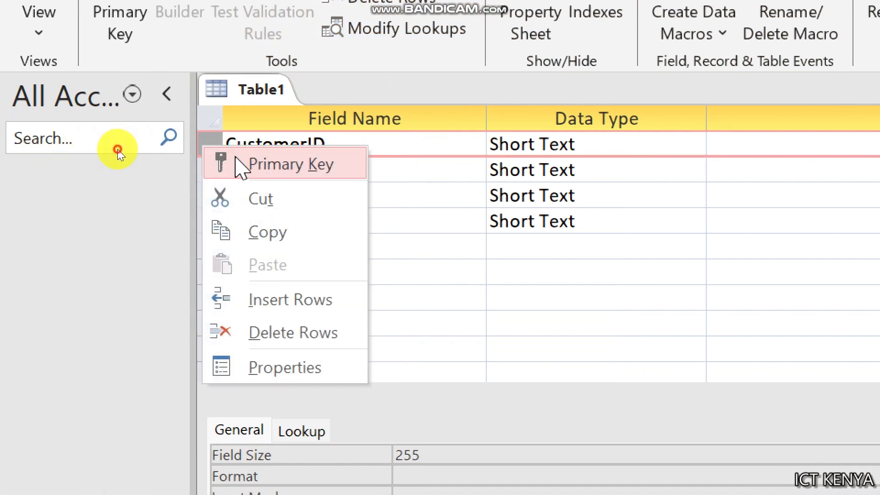
click(290, 163)
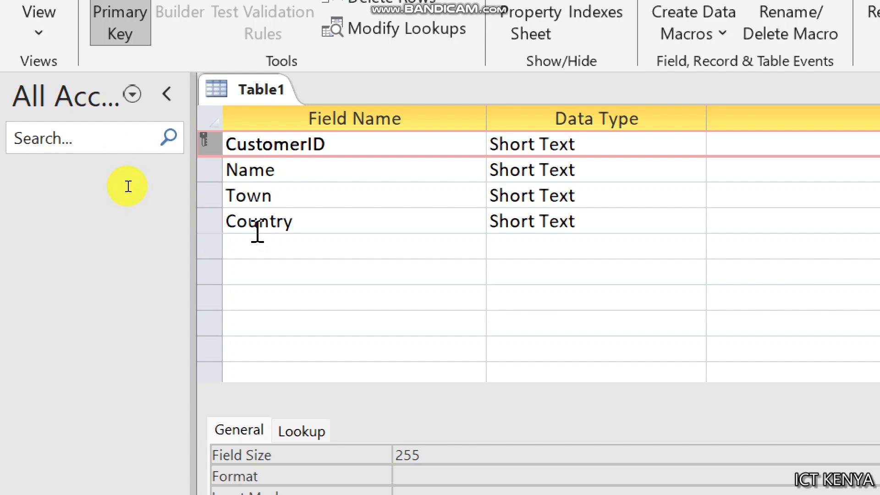
mouse_move(118, 142)
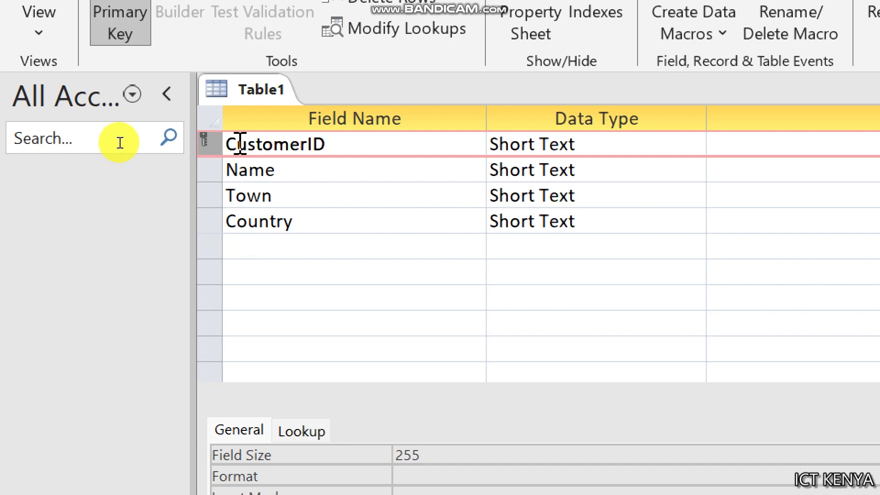
text(Cus)
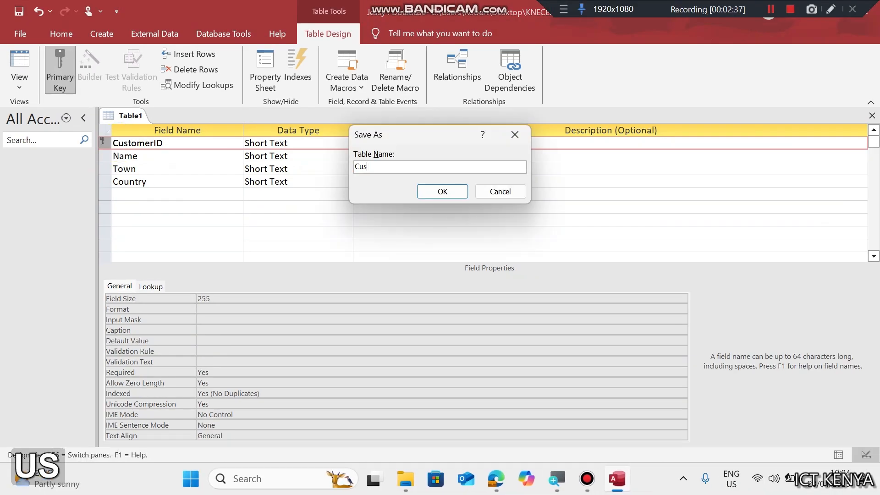
click(441, 191)
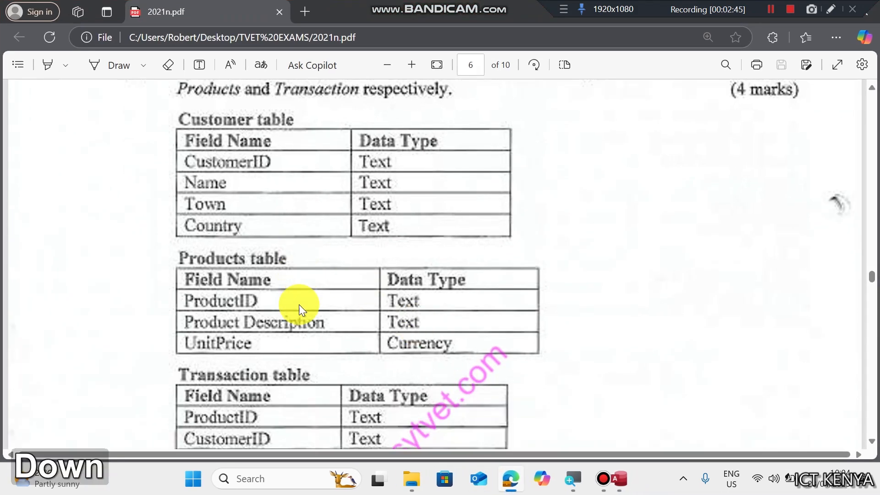
Design the Products table with ProductID, Product Description, and Unit Price as Currency
scroll(down, 3)
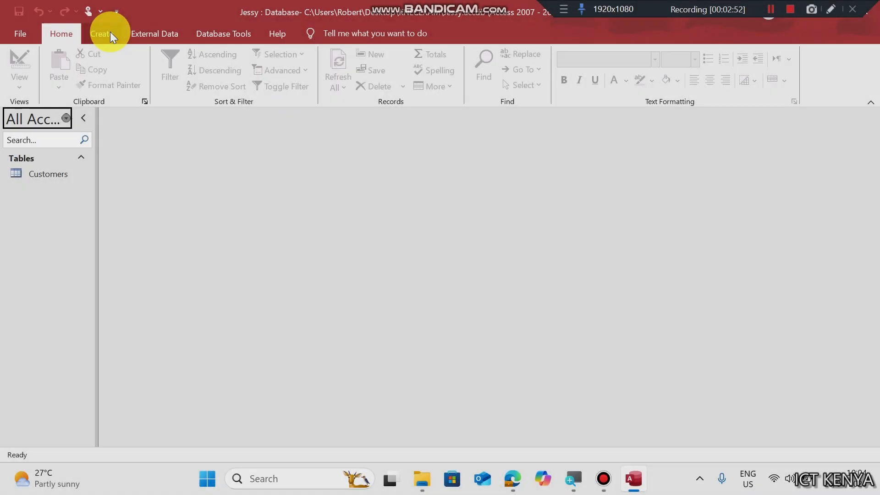
click(100, 33)
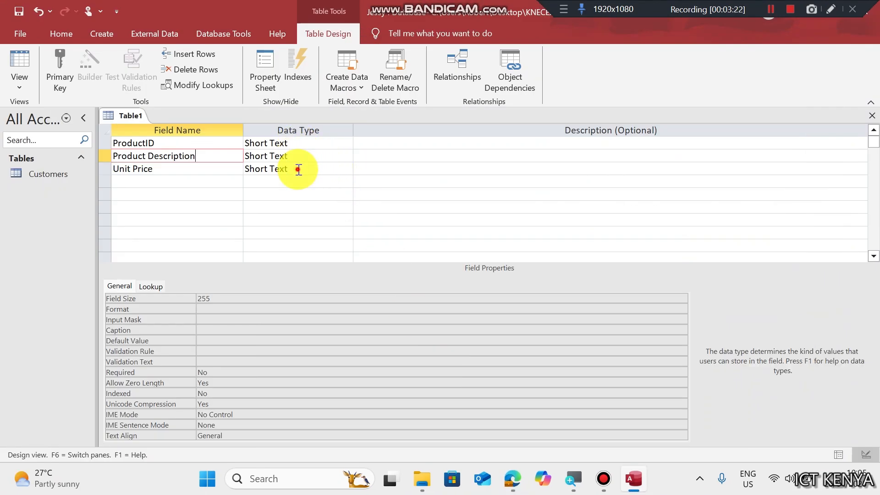
click(346, 168)
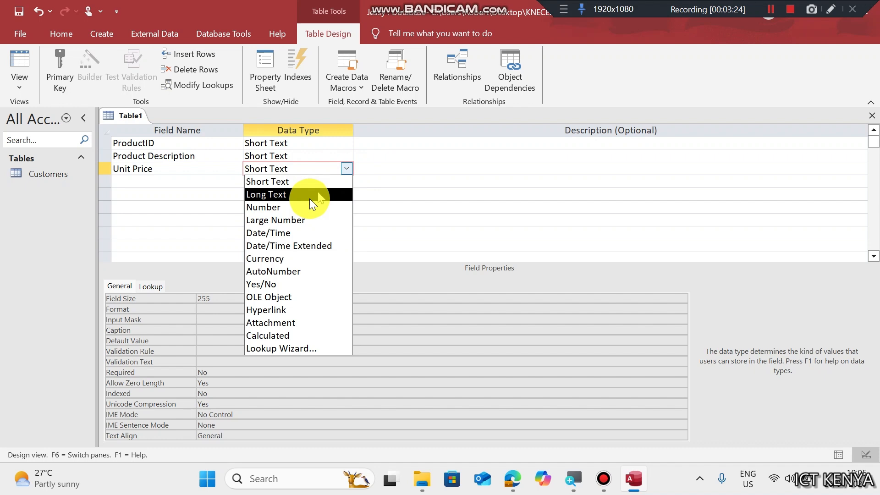
click(265, 257)
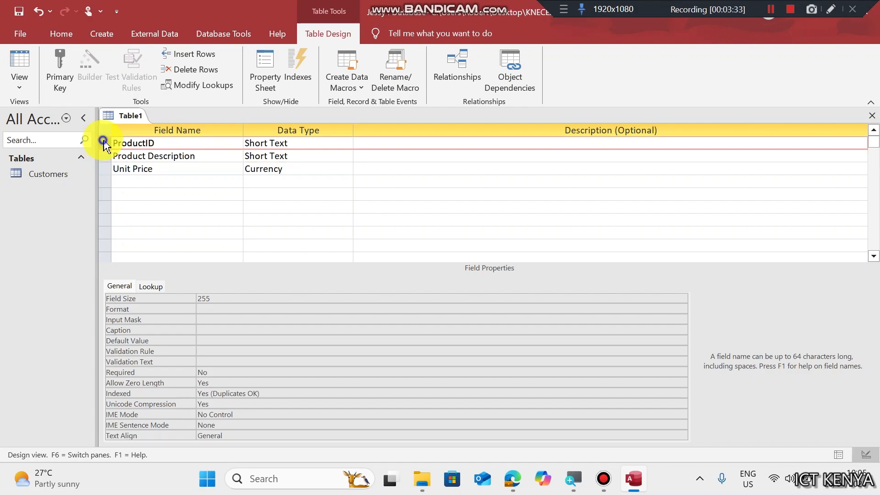
right_click(103, 143)
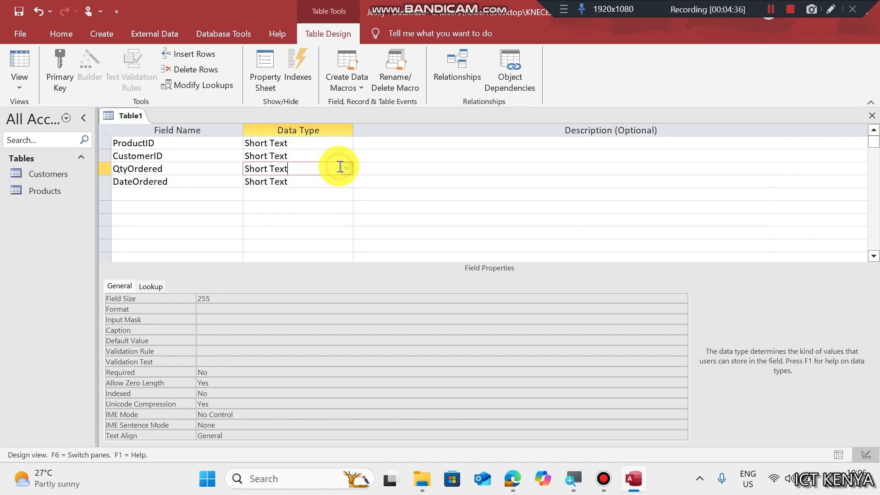
Set QtyOrdered to Number and DateOrdered to Date/Time in the Transactions design
click(261, 168)
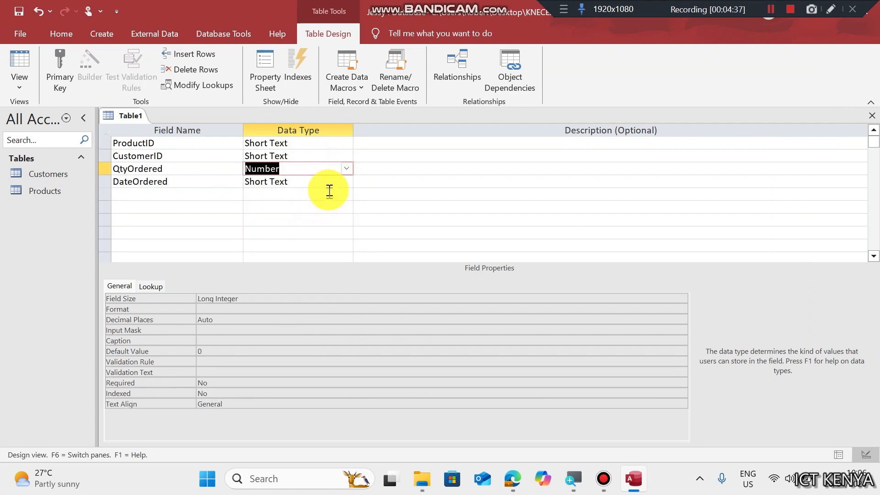
click(345, 182)
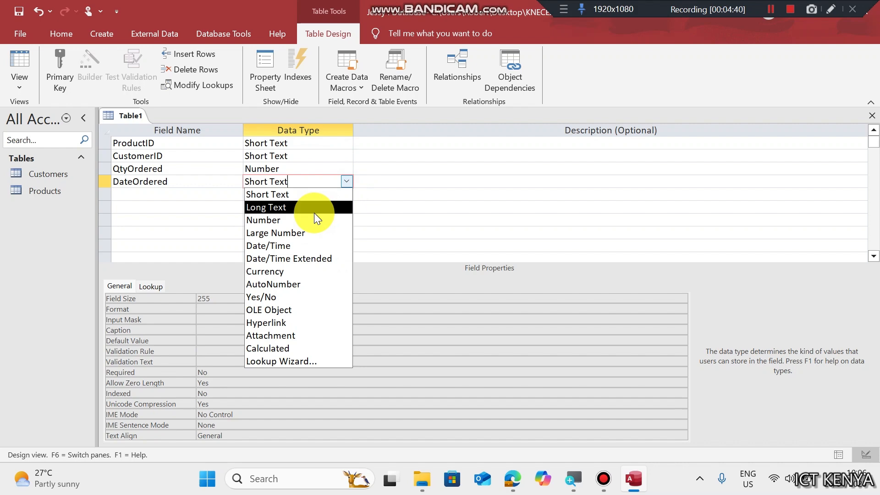
click(268, 245)
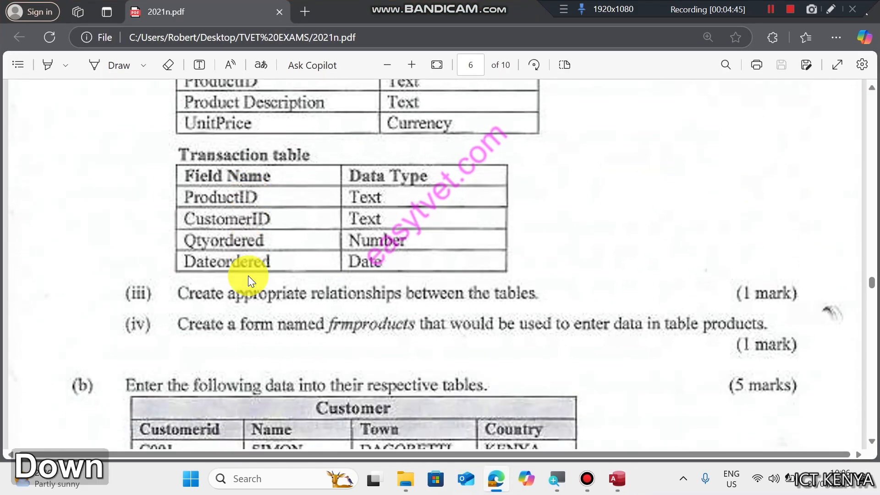
scroll(down, 3)
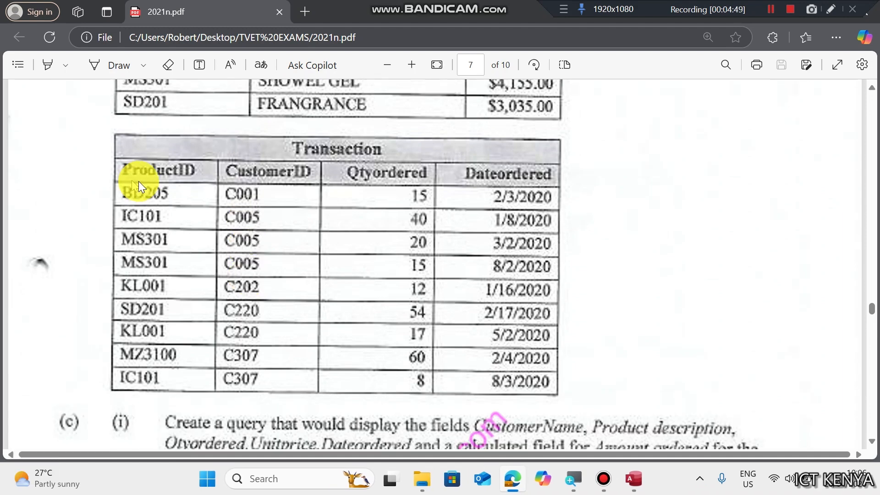
mouse_move(168, 275)
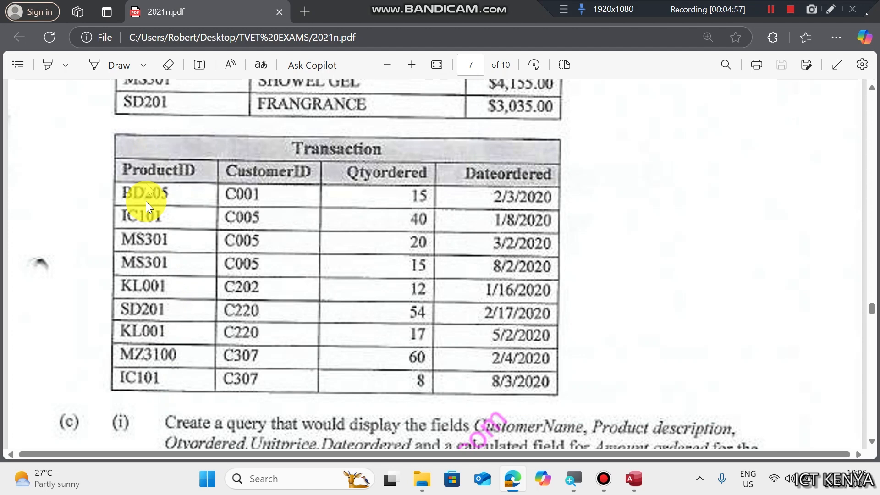
mouse_move(263, 203)
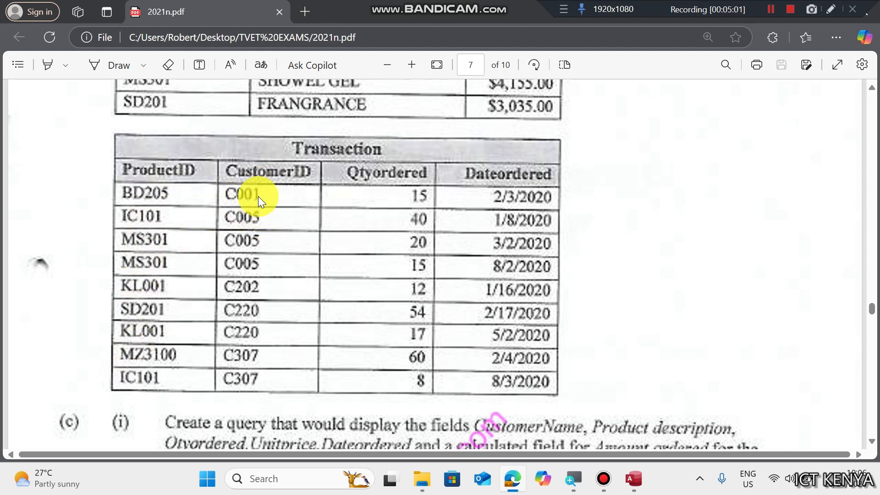
mouse_move(322, 233)
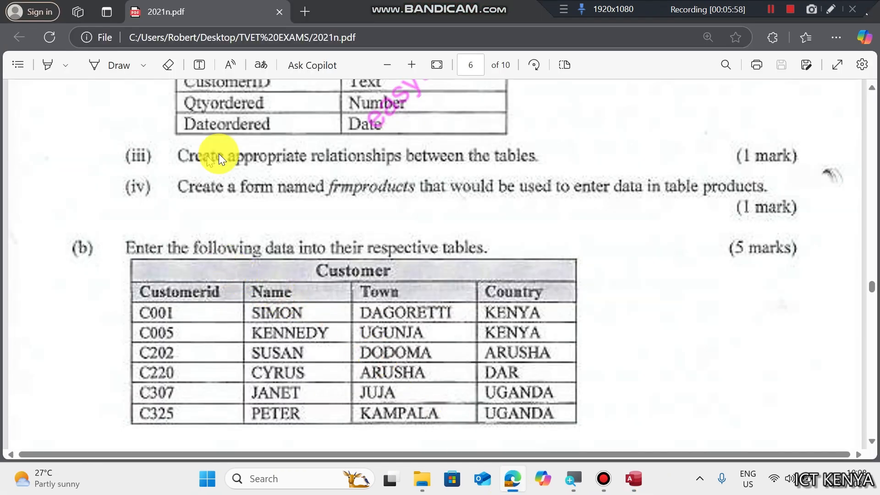
mouse_move(558, 136)
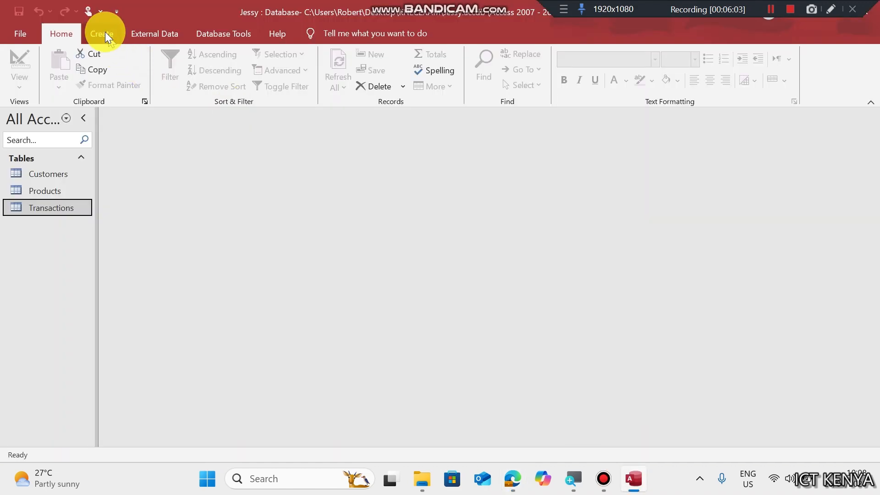
Open the Relationships window and add the Customers, Products and Transactions tables
click(103, 33)
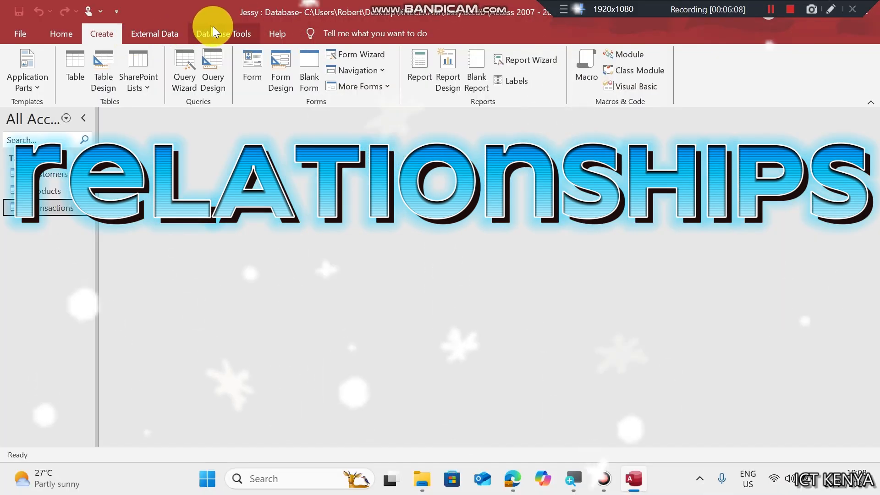
click(222, 33)
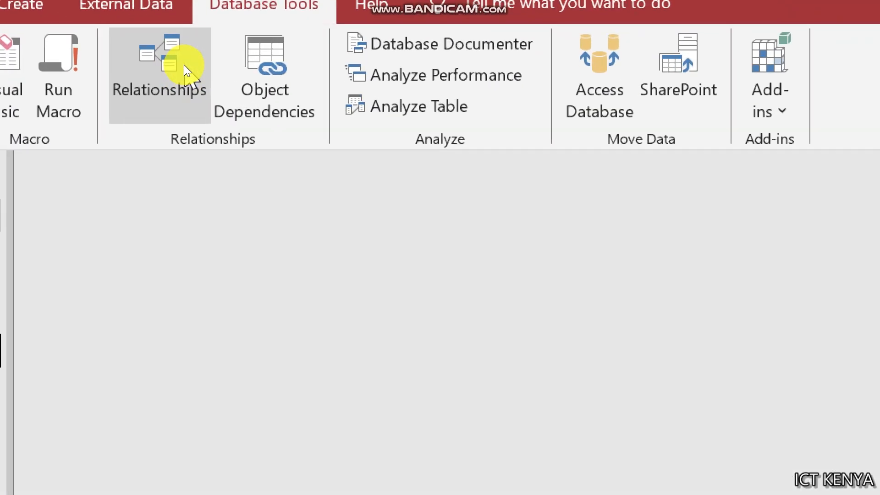
click(159, 75)
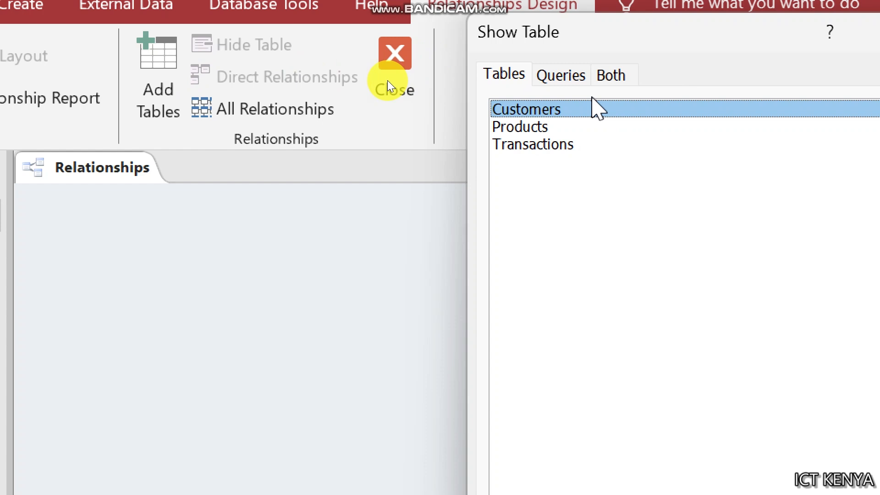
click(465, 363)
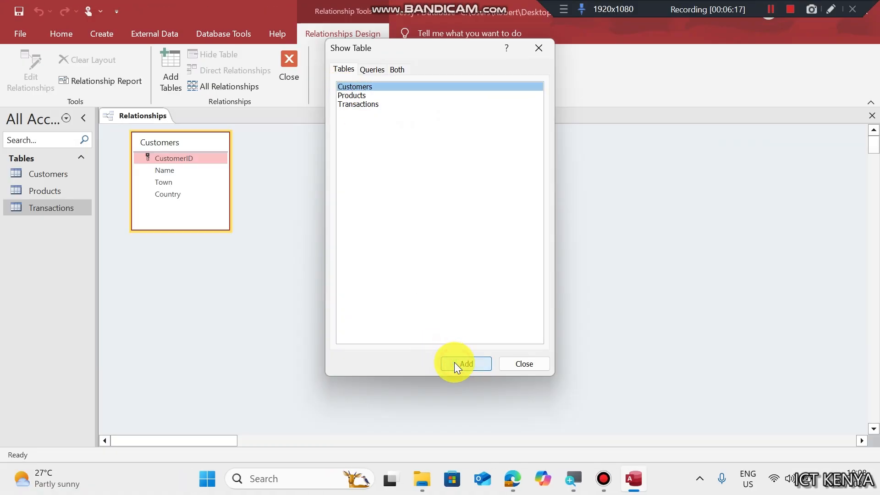
click(465, 363)
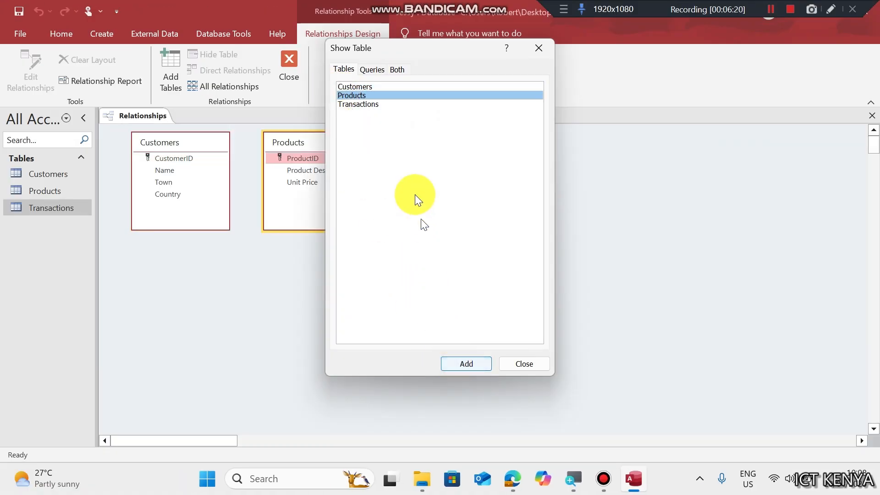
click(358, 104)
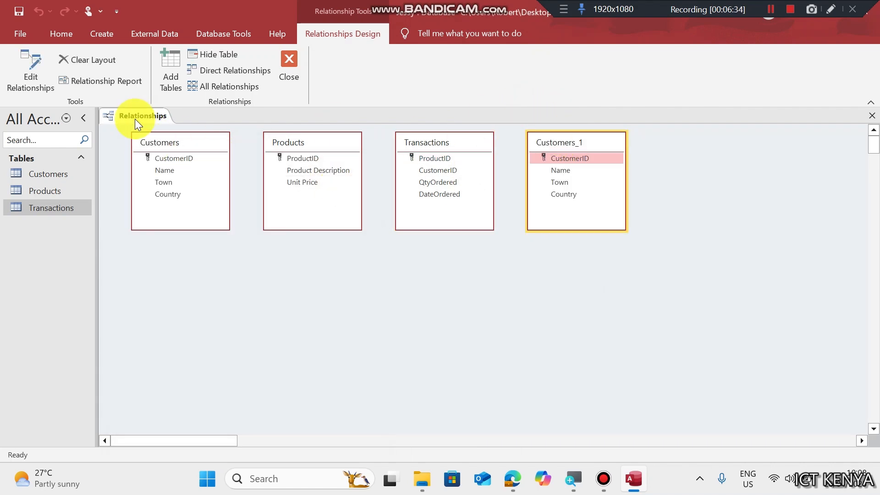
mouse_move(369, 168)
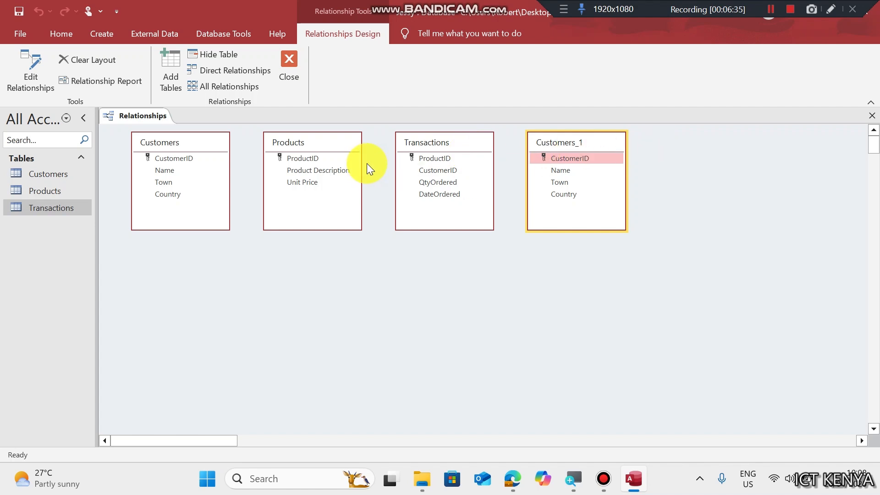
mouse_move(568, 147)
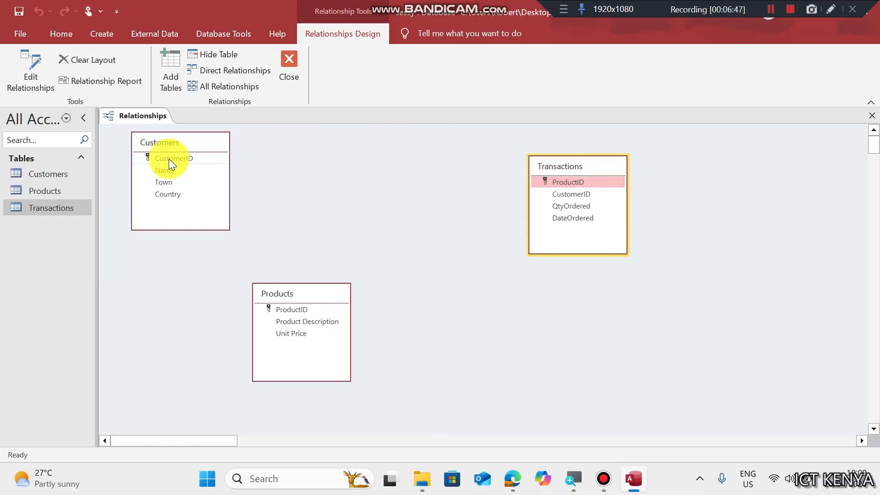
Link Customers to Transactions on CustomerID with referential integrity and both cascade options
click(174, 158)
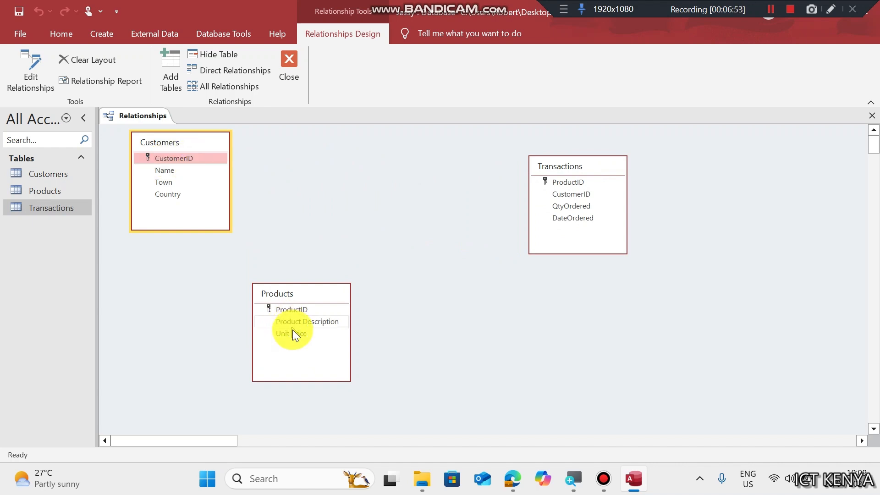
mouse_move(519, 235)
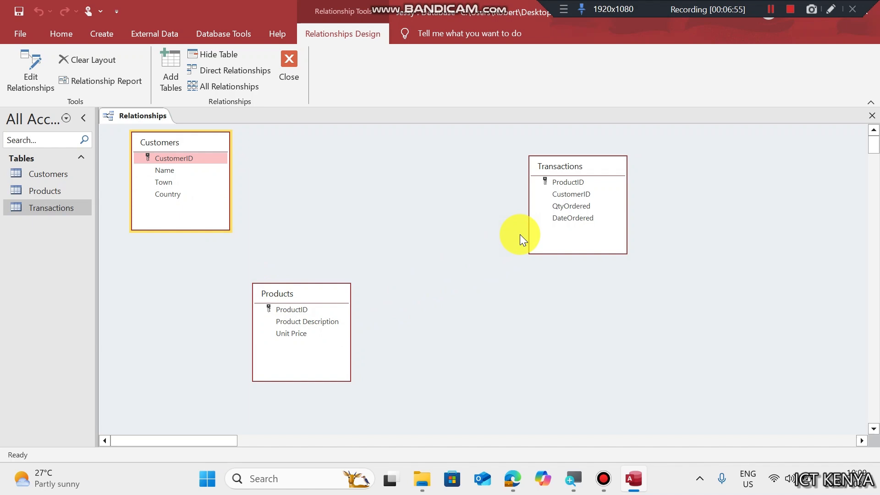
click(570, 193)
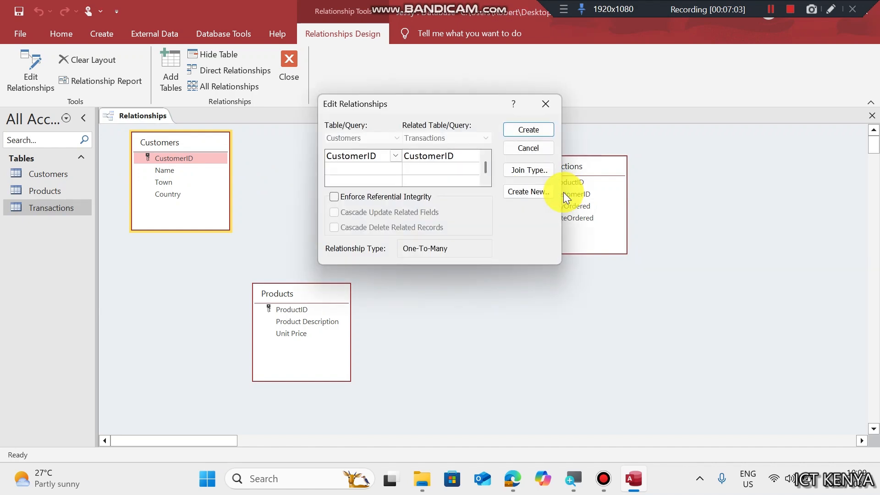
click(334, 197)
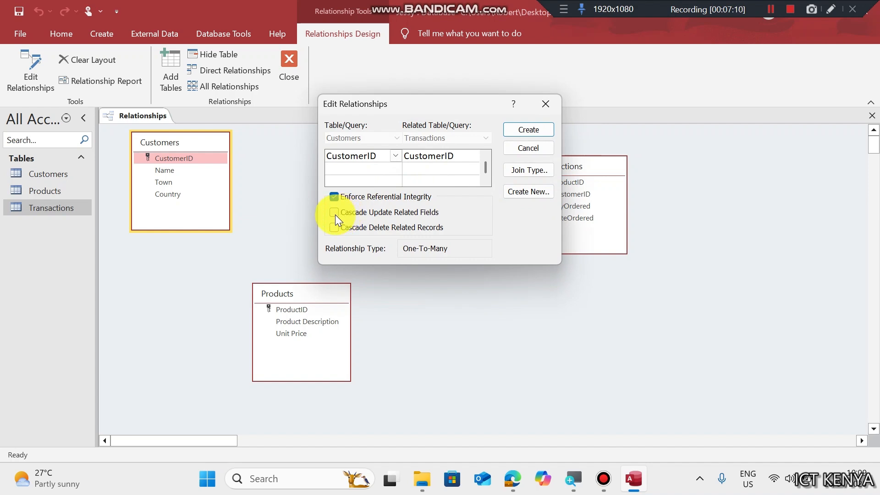
click(334, 212)
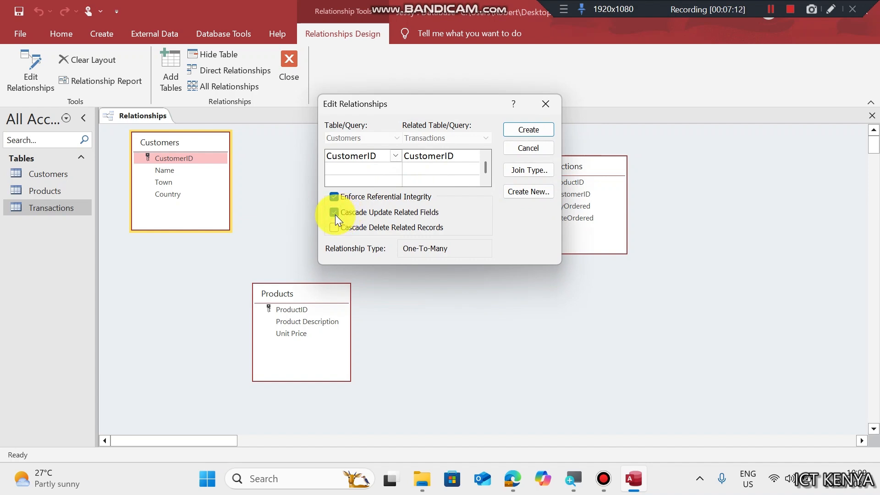
click(334, 227)
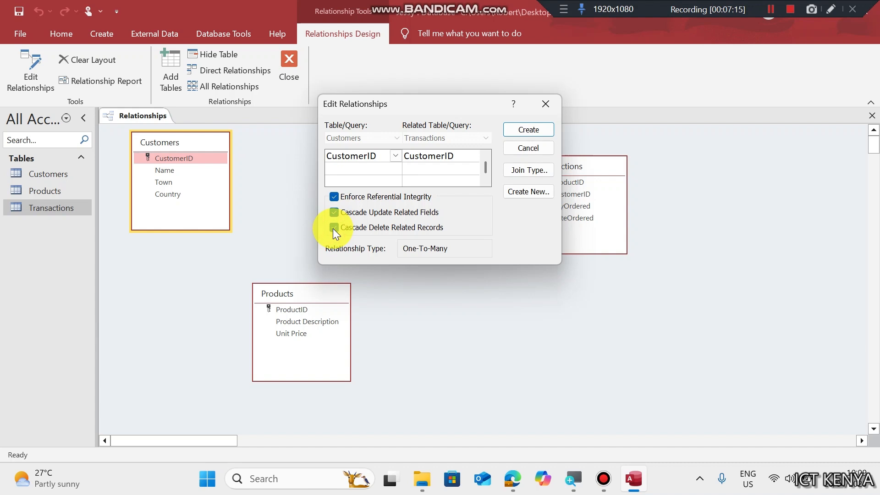
click(527, 130)
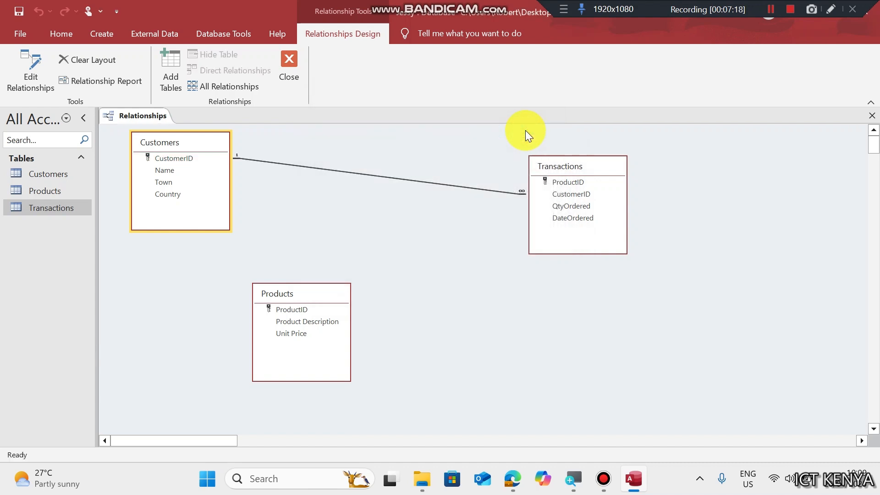
Link Products to Transactions on ProductID
click(567, 182)
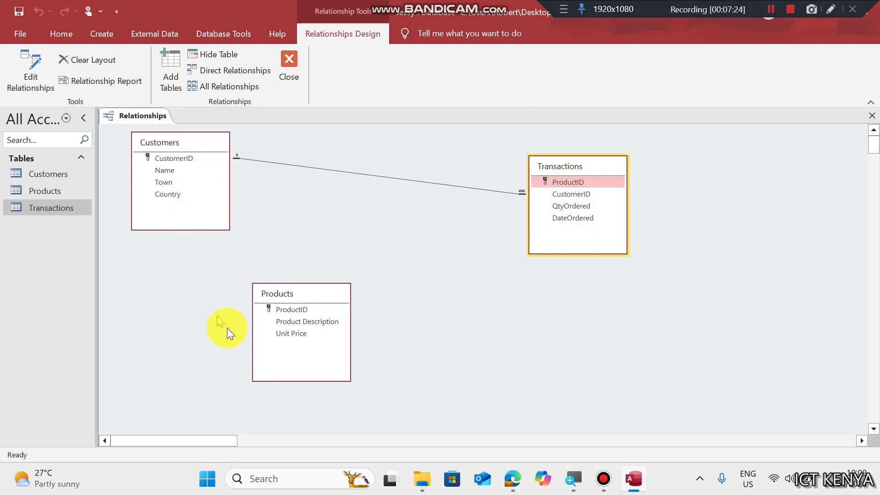
click(292, 309)
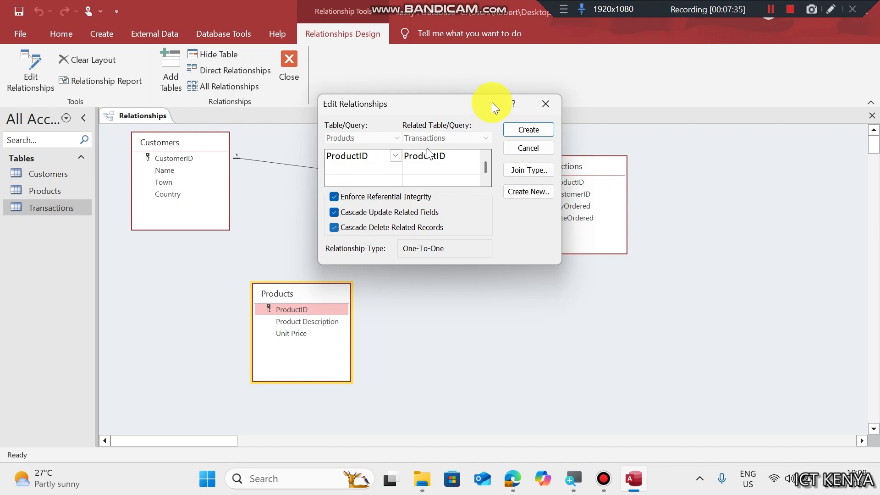
click(526, 130)
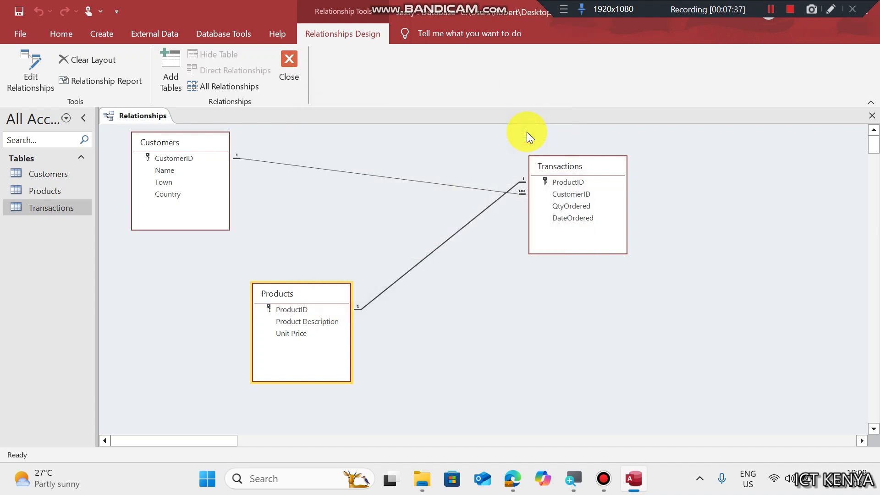
mouse_move(255, 115)
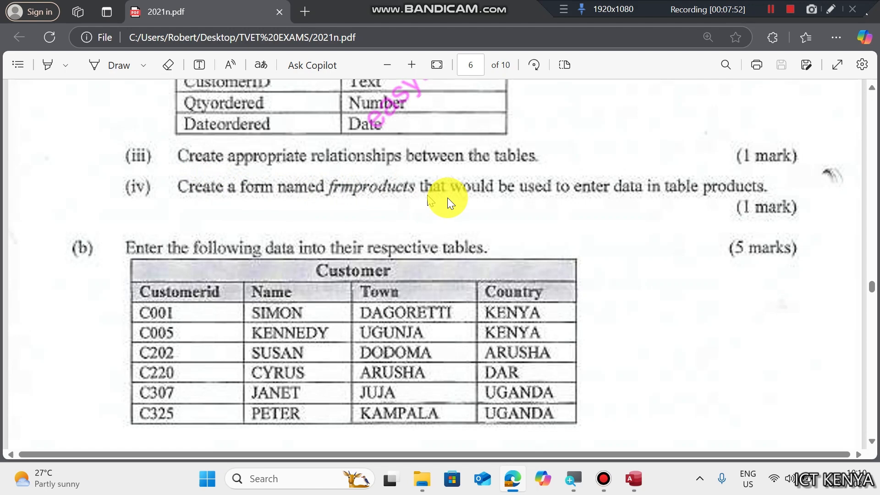
mouse_move(691, 189)
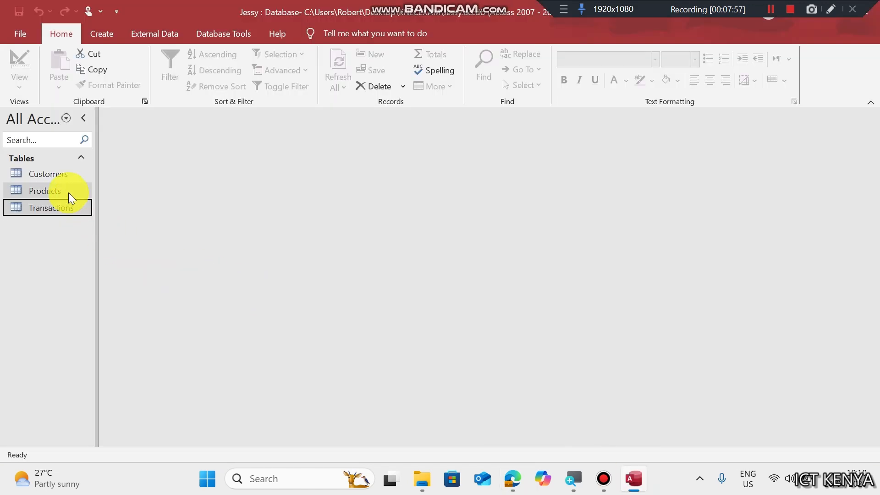
Build the justified frmproducts form with all Products fields using the Form Wizard
click(43, 191)
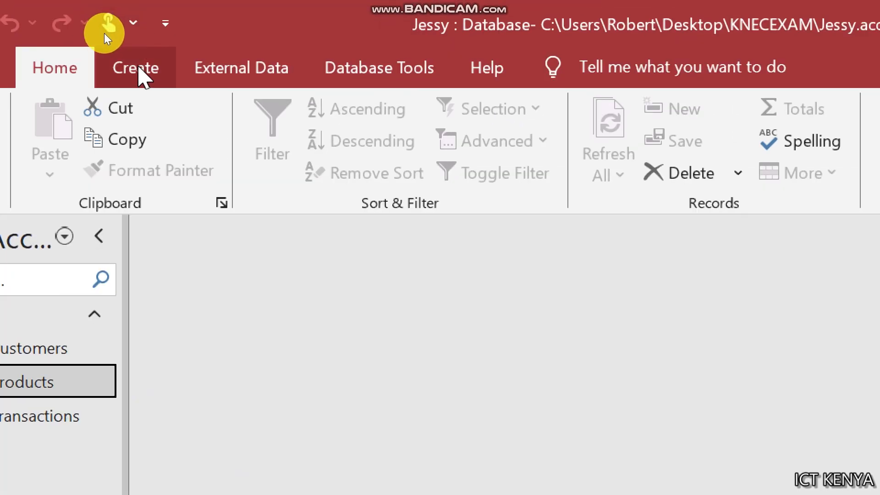
click(135, 67)
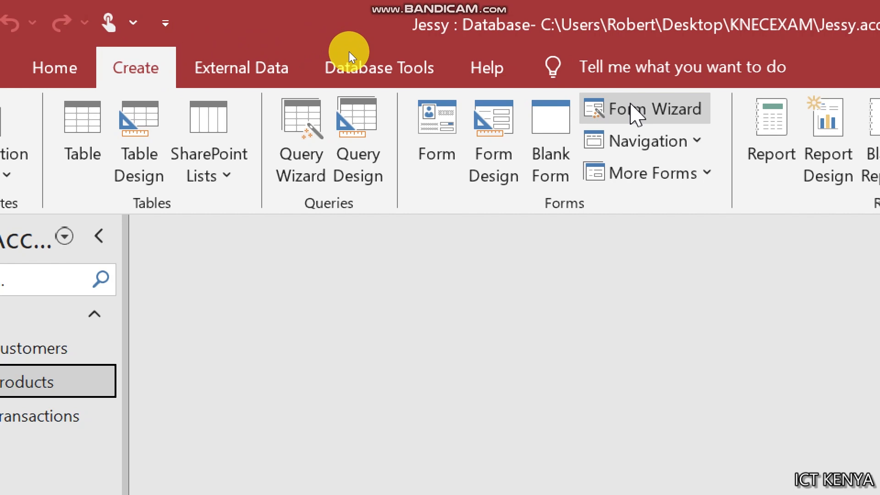
click(643, 108)
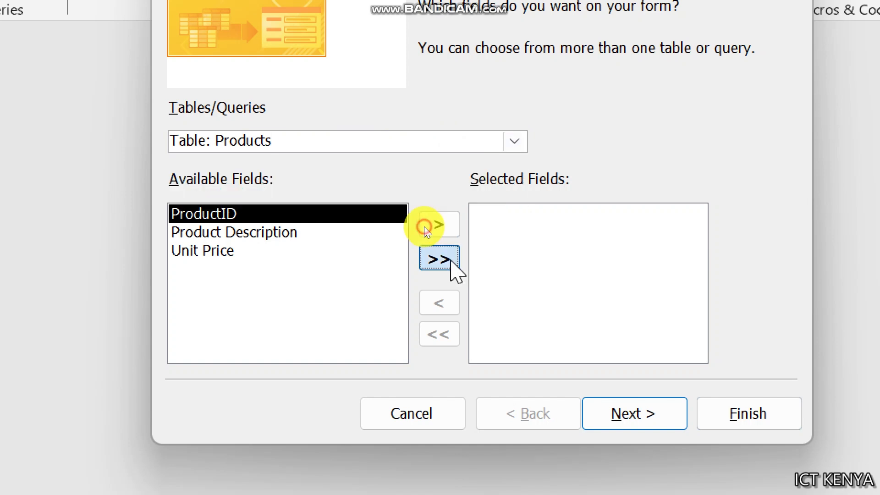
click(634, 413)
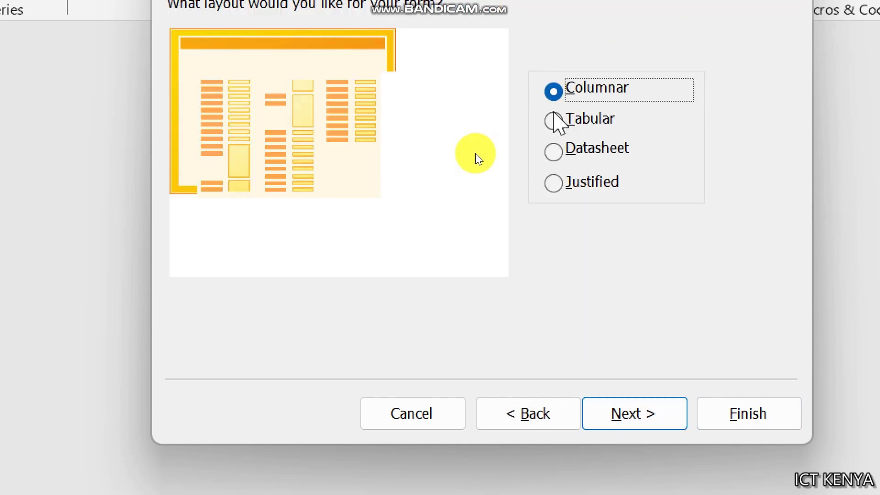
click(552, 152)
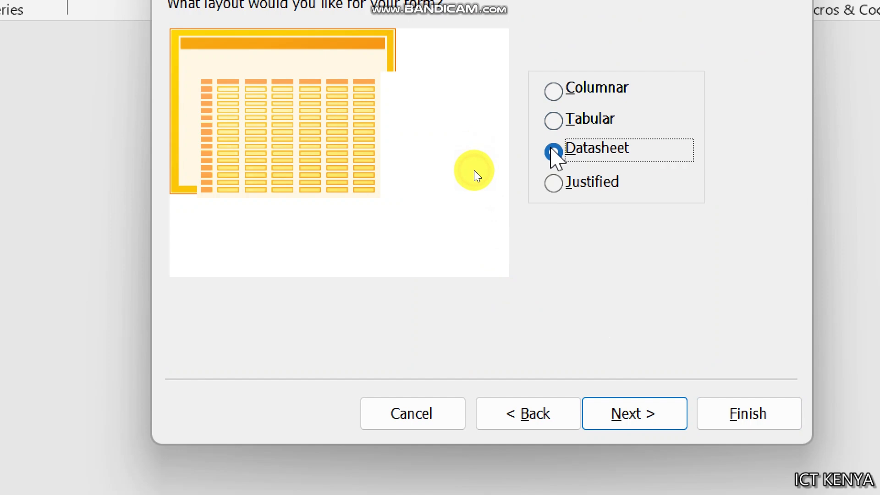
click(552, 87)
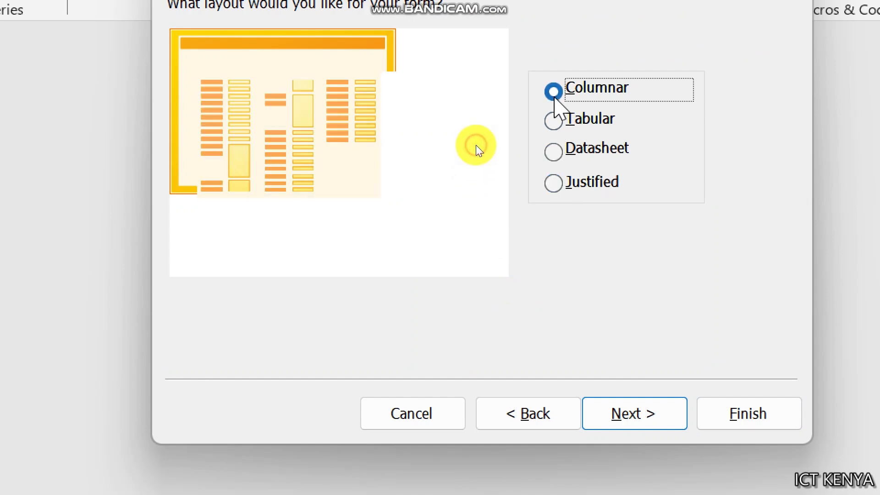
click(552, 183)
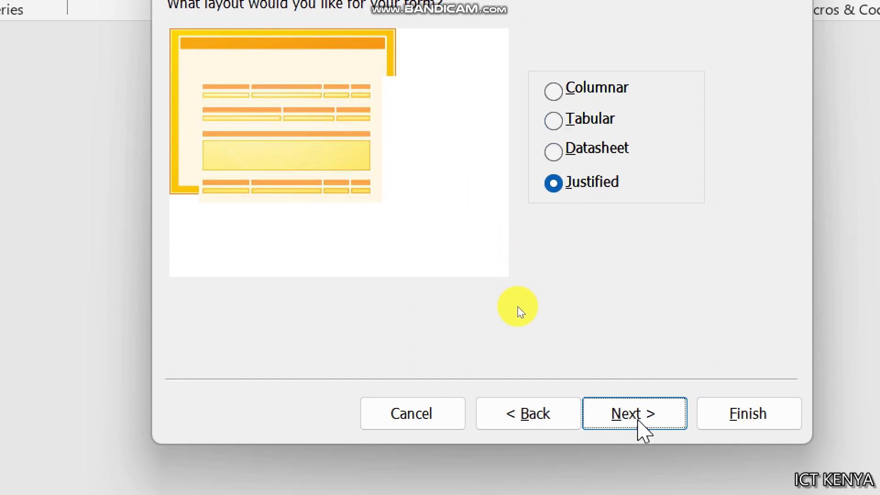
click(634, 413)
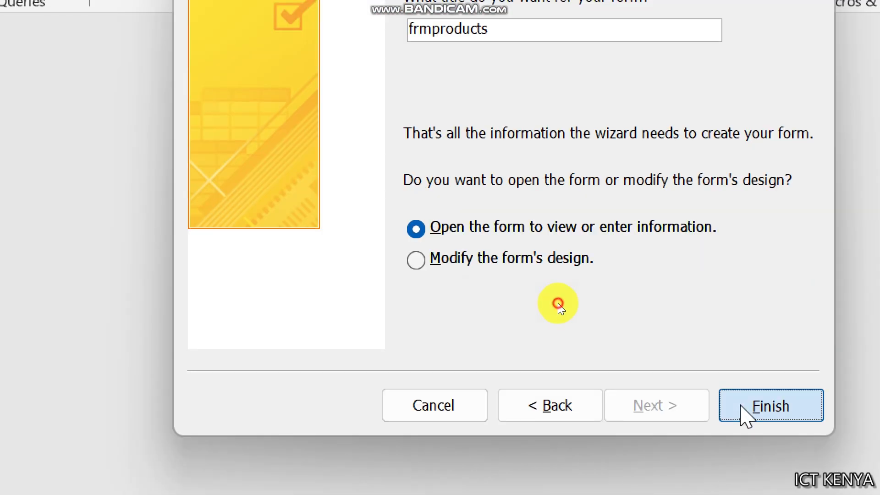
click(769, 405)
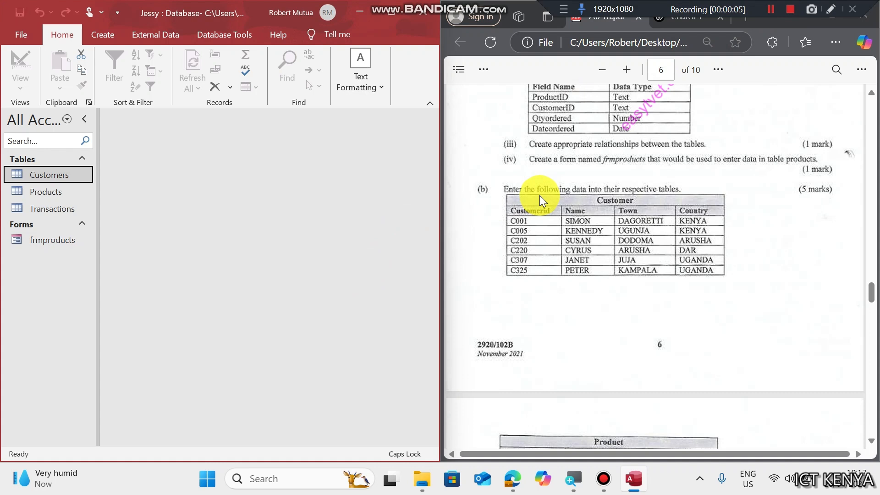
Select the Products table and scroll the PDF to the Customer and Product records
click(46, 191)
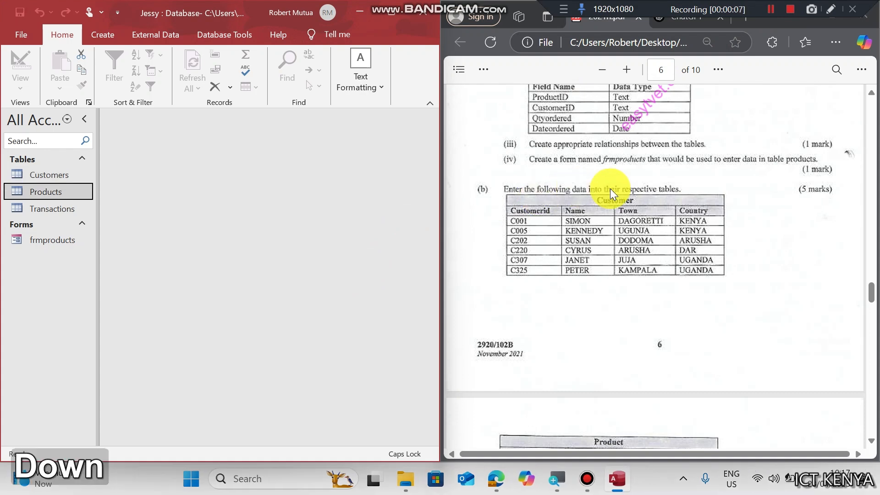
scroll(down, 3)
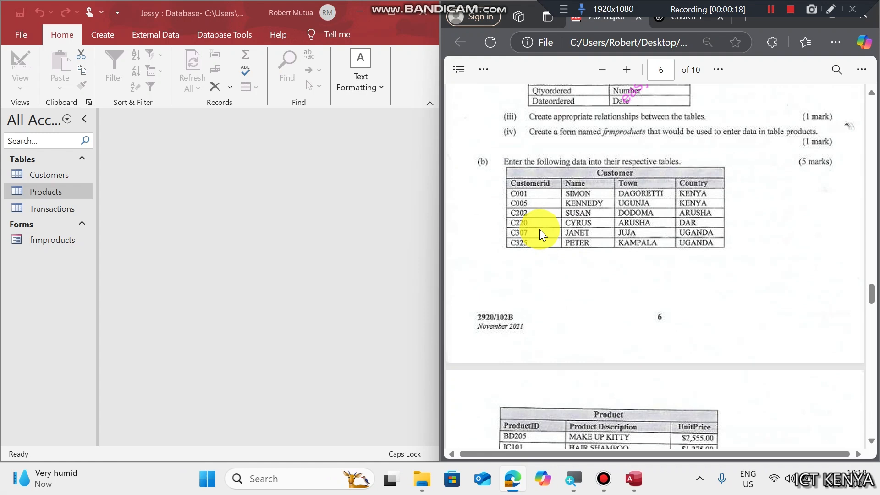
mouse_move(456, 188)
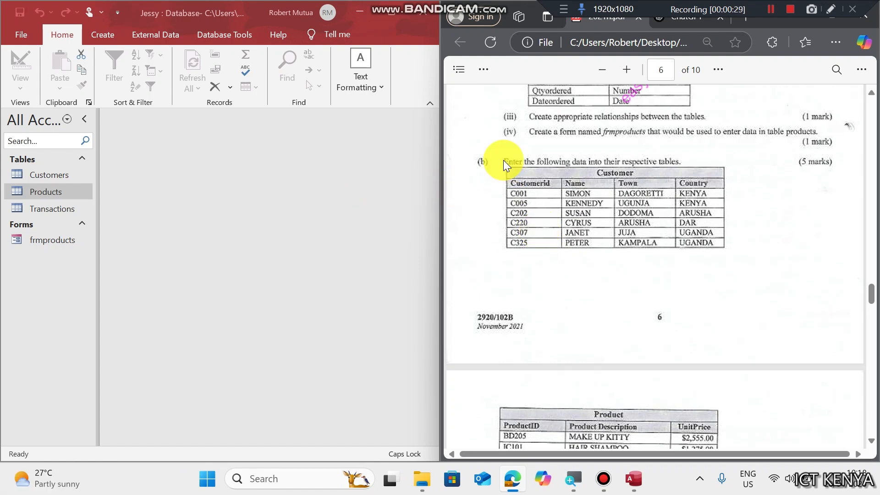
mouse_move(194, 257)
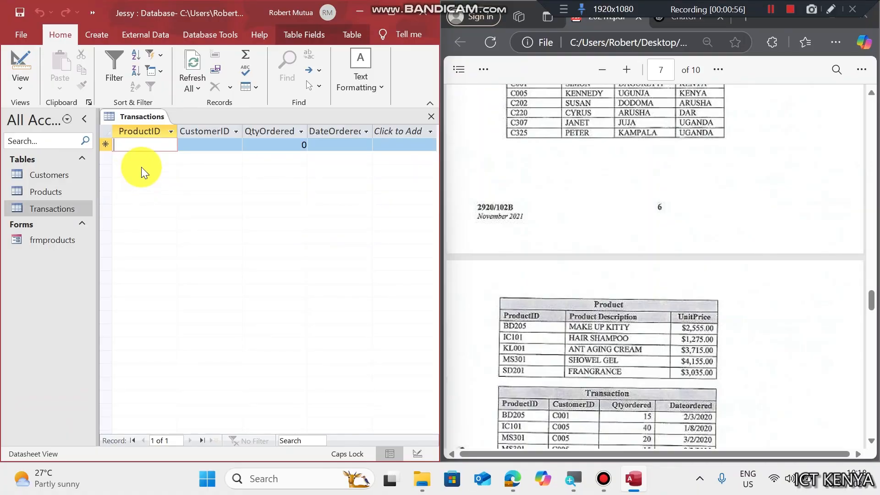
Enter a trial DXG transaction, dismiss the missing-customer warnings, and close without saving
text(DXG)
click(339, 144)
text(28/04/2025)
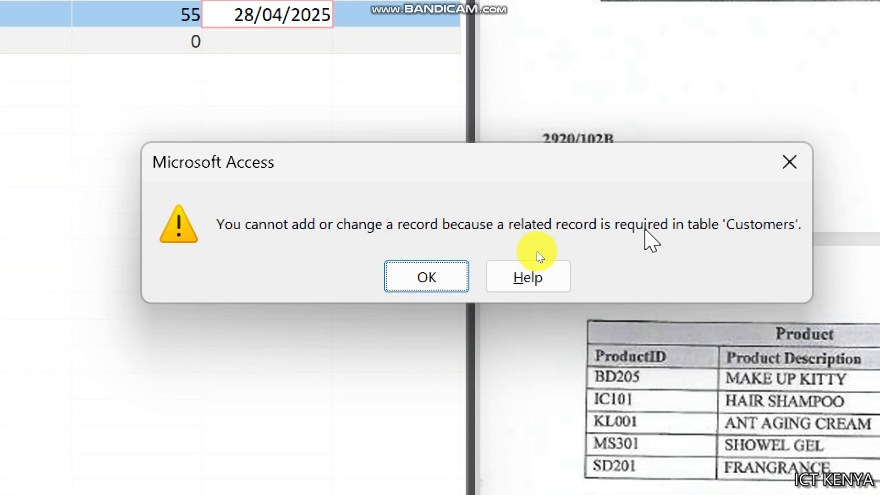
click(425, 276)
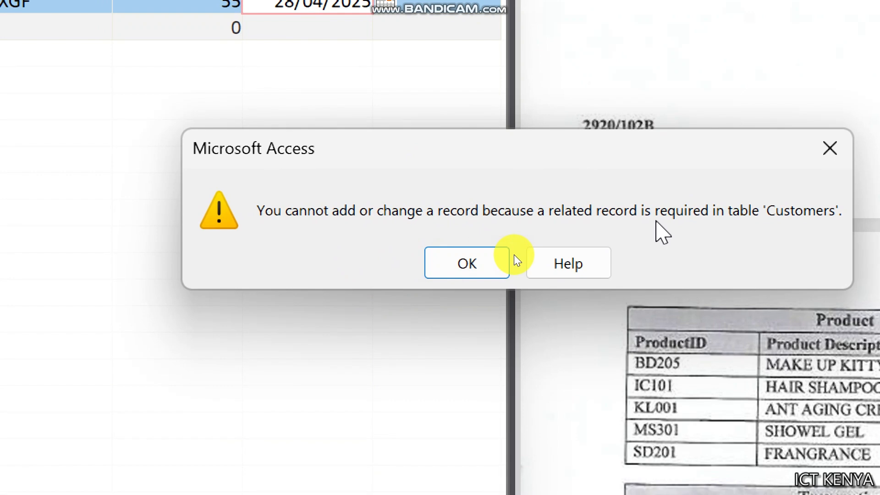
click(466, 262)
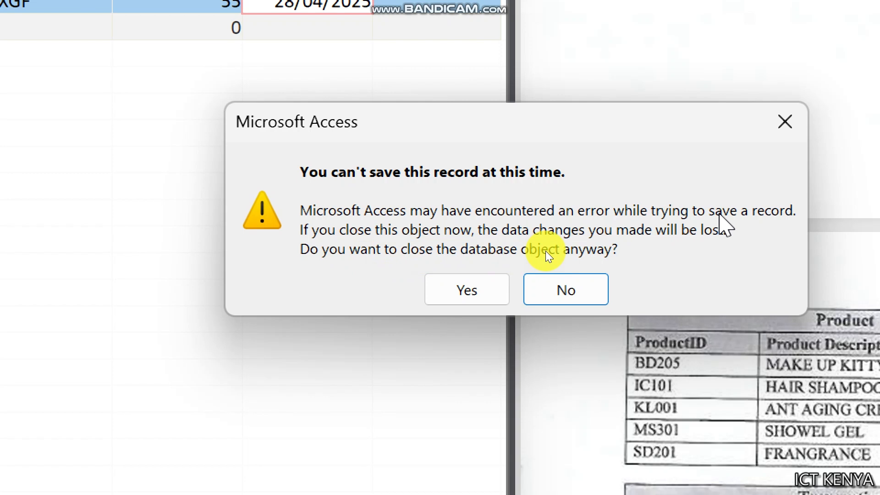
mouse_move(437, 244)
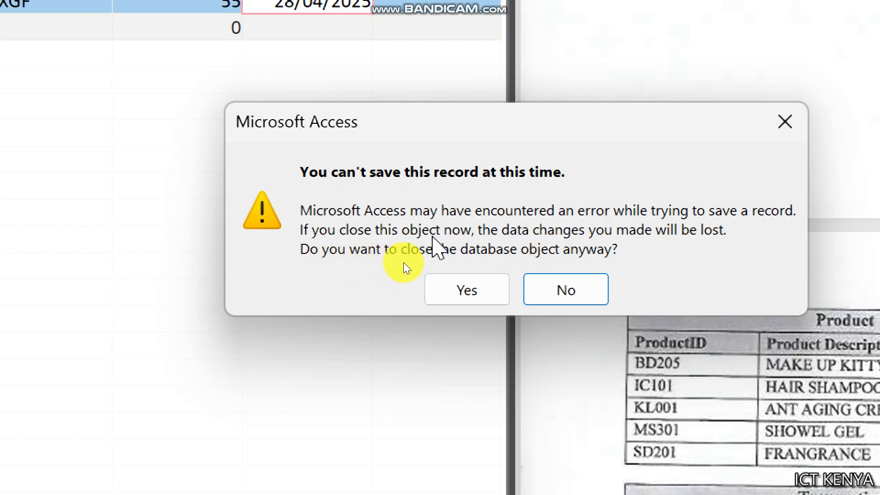
mouse_move(611, 244)
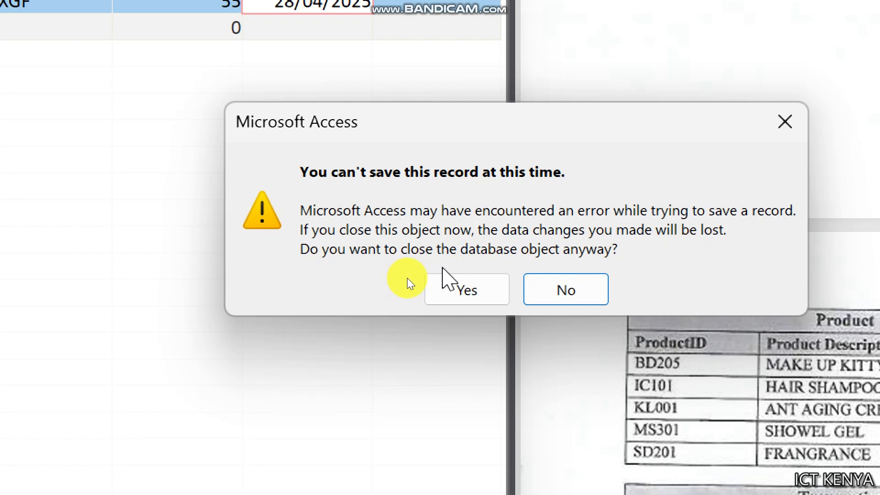
click(465, 289)
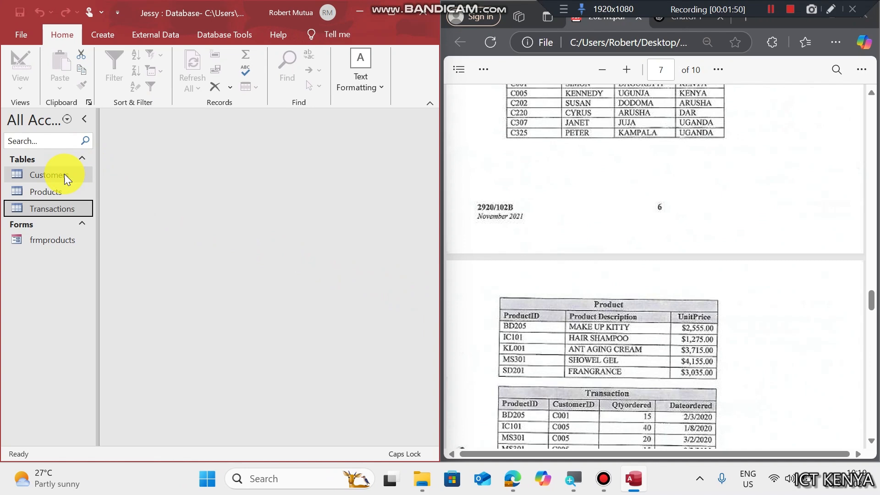
Open Customers and Products, dismiss the duplicate-value warning, and close Transactions
double_click(48, 174)
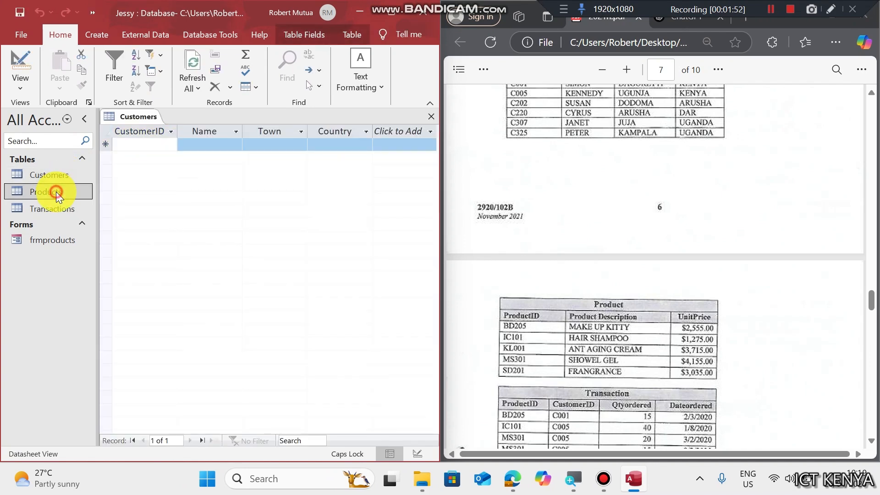
double_click(45, 191)
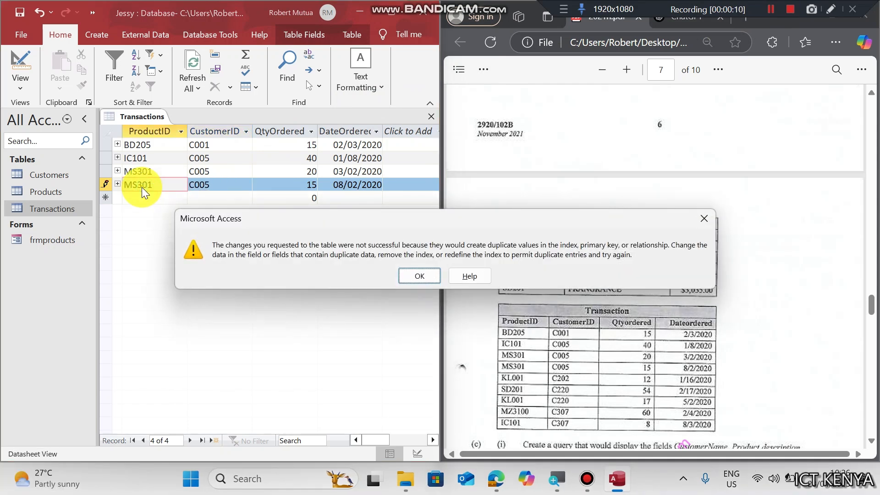
click(418, 275)
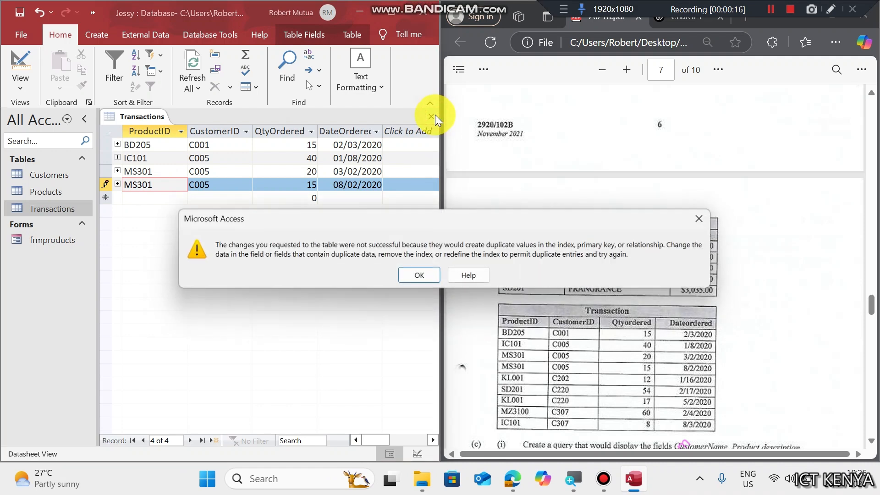
click(417, 275)
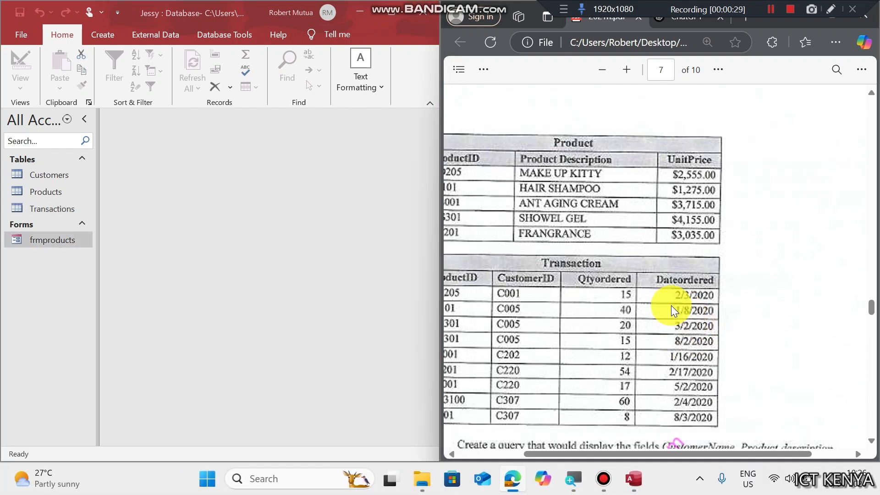
mouse_move(664, 311)
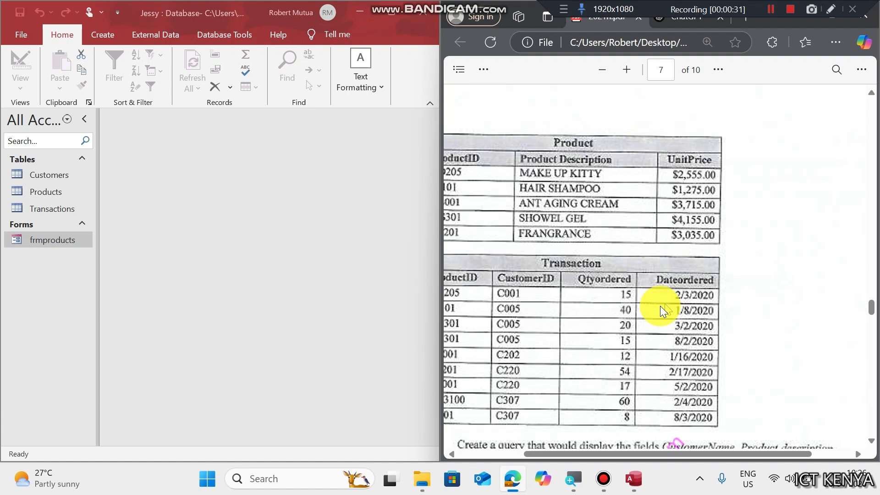
mouse_move(628, 359)
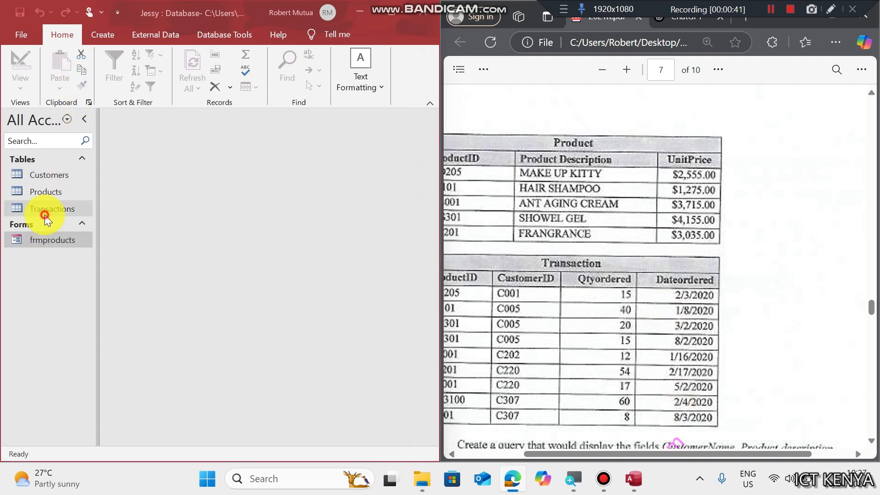
Make DateOrdered the primary key of the Transactions table in Design View
double_click(52, 208)
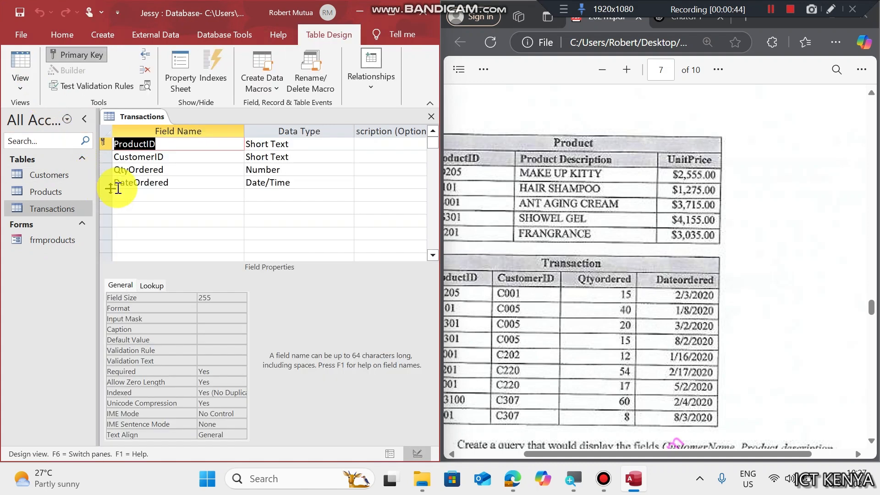
click(140, 182)
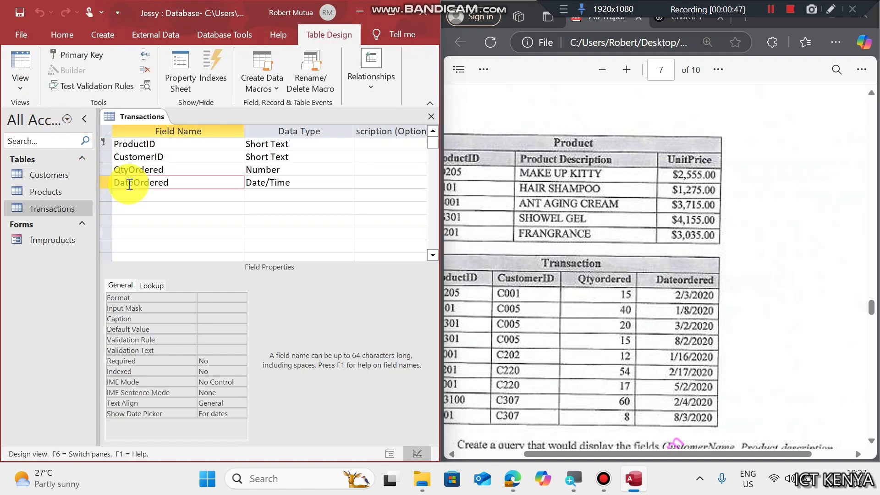
right_click(140, 183)
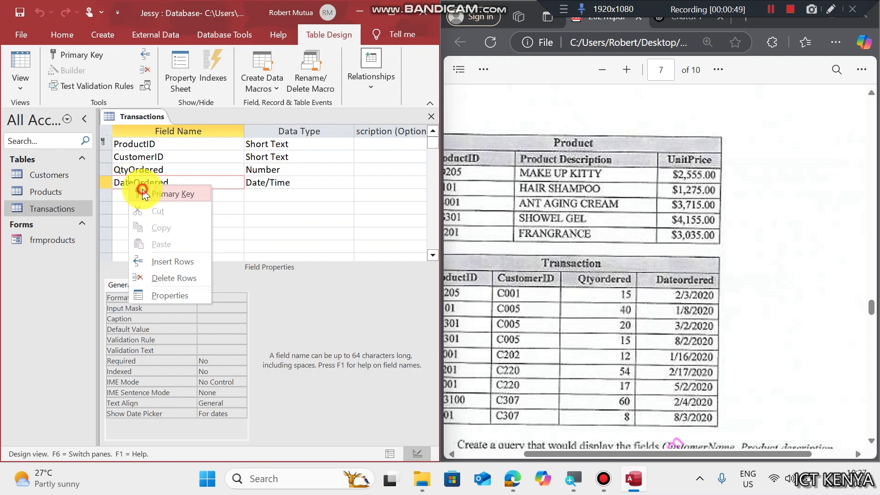
click(173, 193)
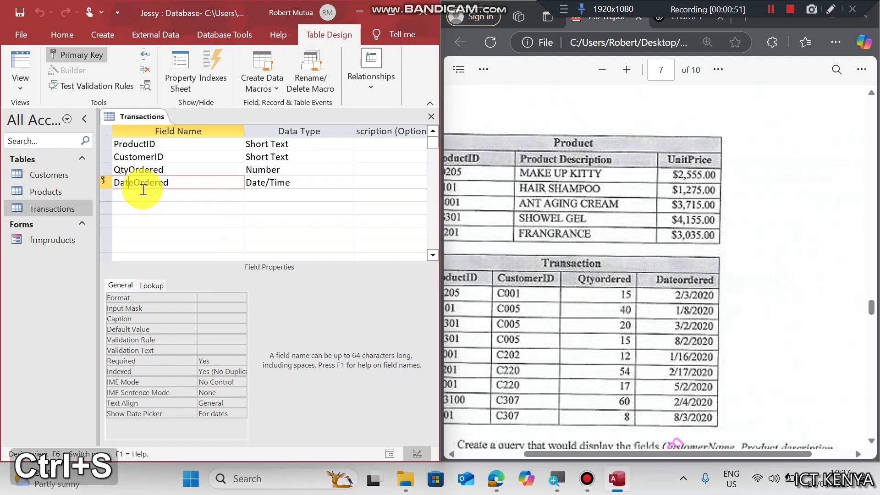
Enter the second MS301 order with quantity 15 and close Transactions
click(19, 64)
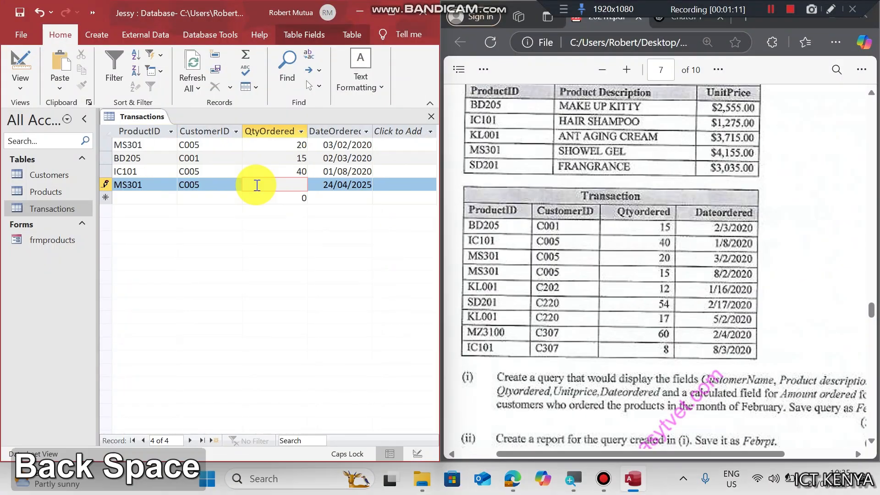
text(15)
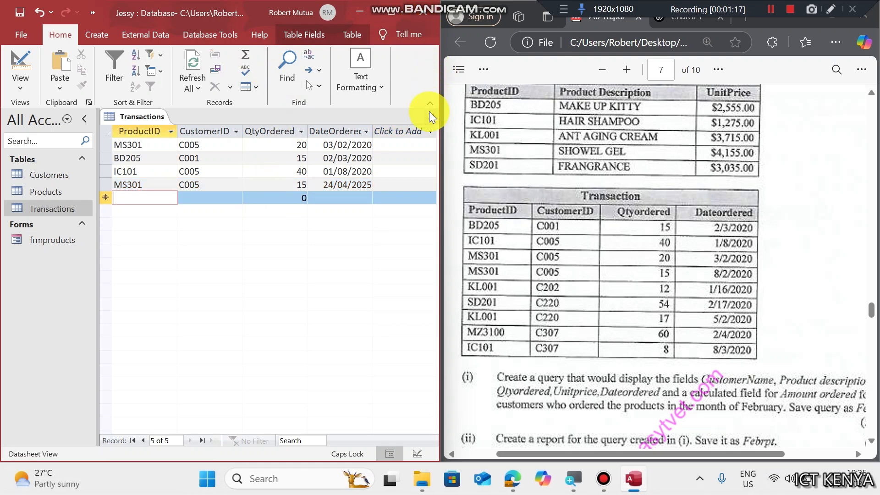
click(210, 35)
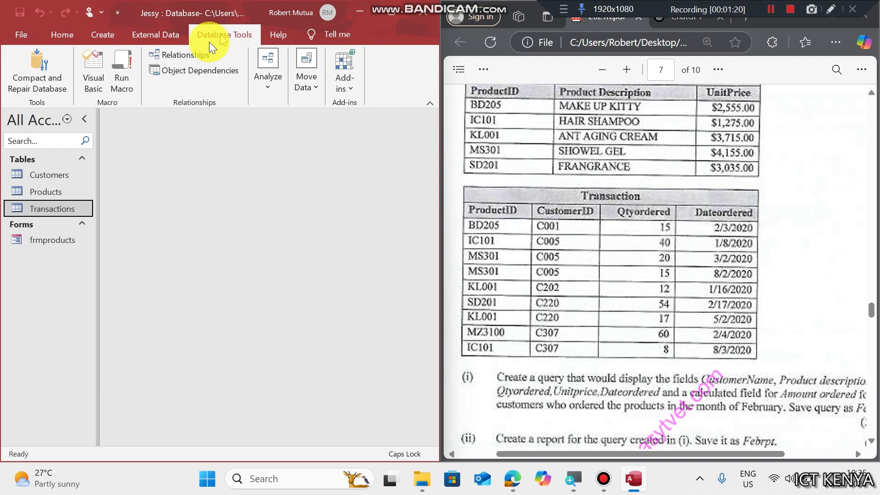
click(181, 54)
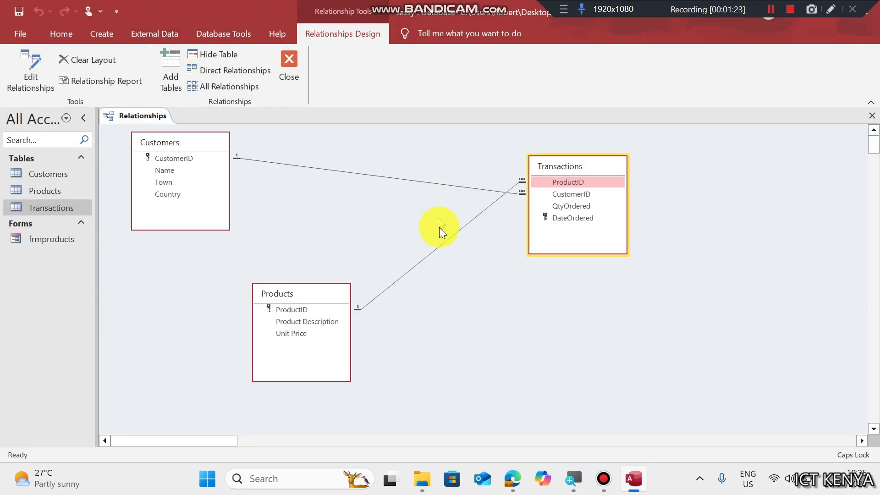
click(465, 224)
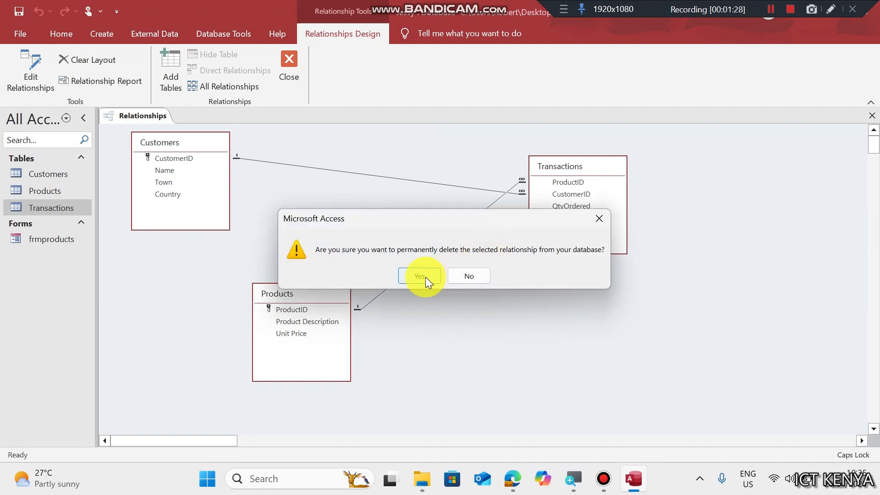
click(417, 275)
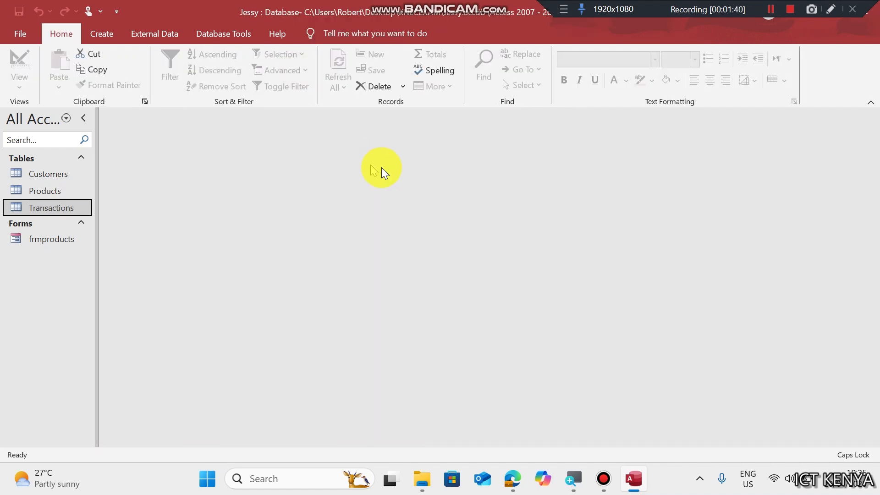
Enter the MZ3100 transaction, dismiss the missing-product error, and close Products
double_click(50, 208)
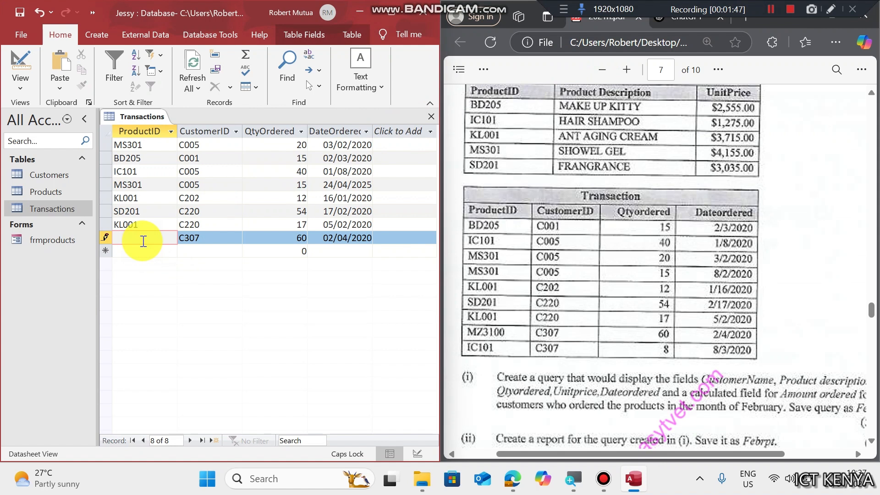
text(MZ3100)
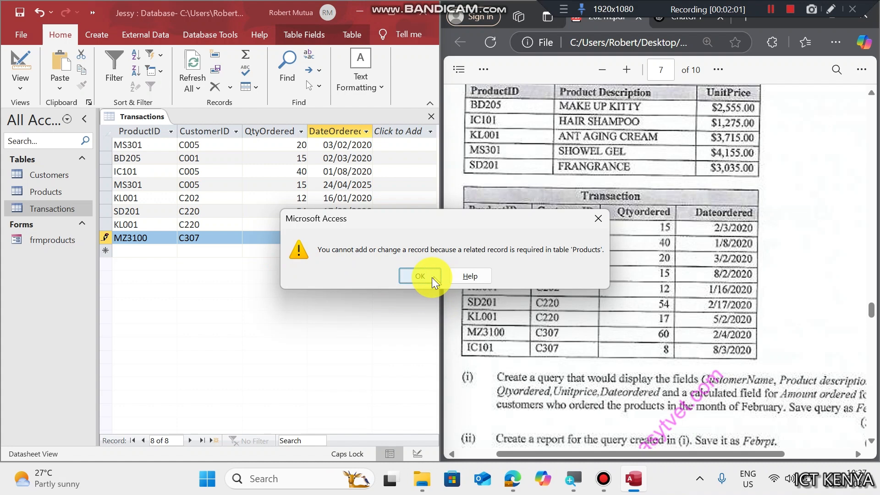
click(419, 275)
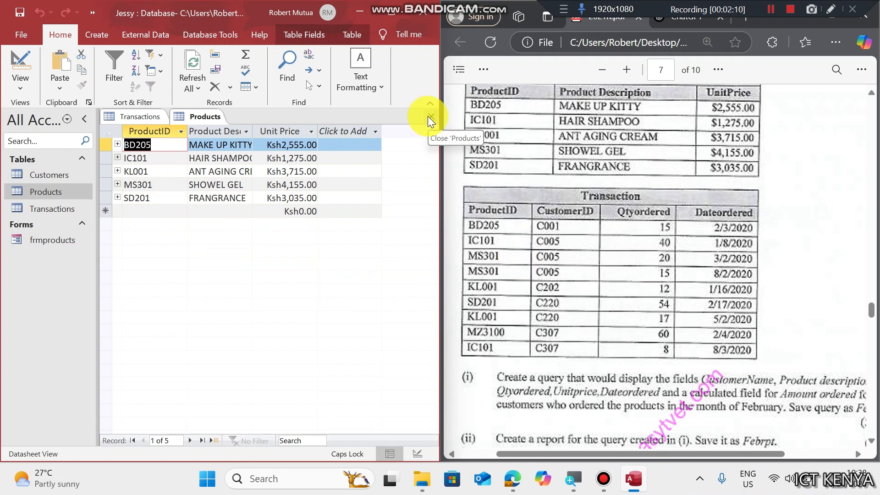
click(430, 118)
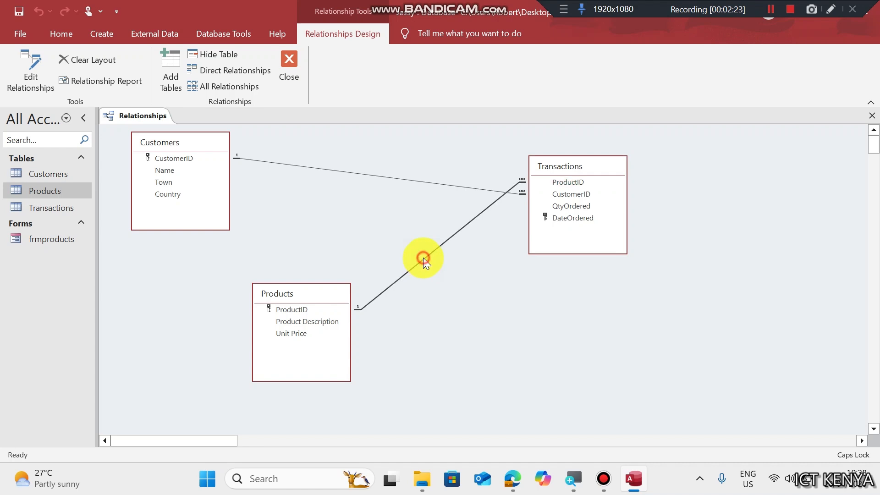
Uncheck Enforce Referential Integrity on the Products–Transactions link and close Relationships
double_click(422, 259)
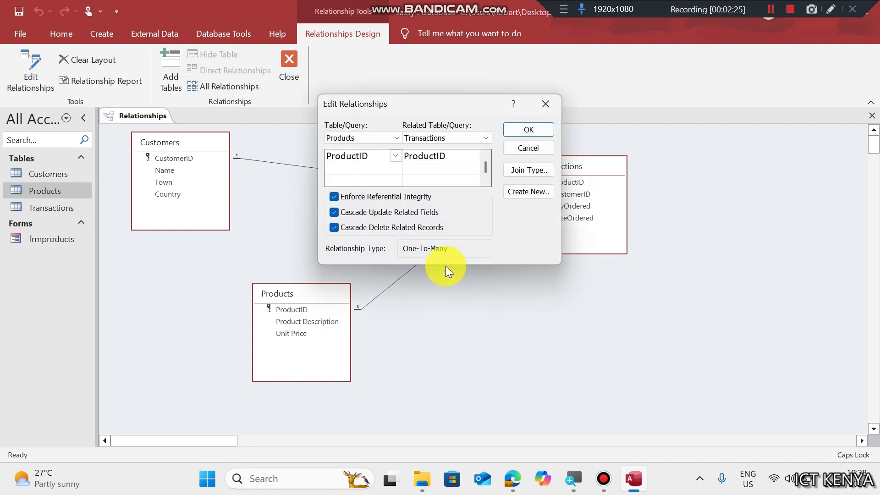
click(335, 196)
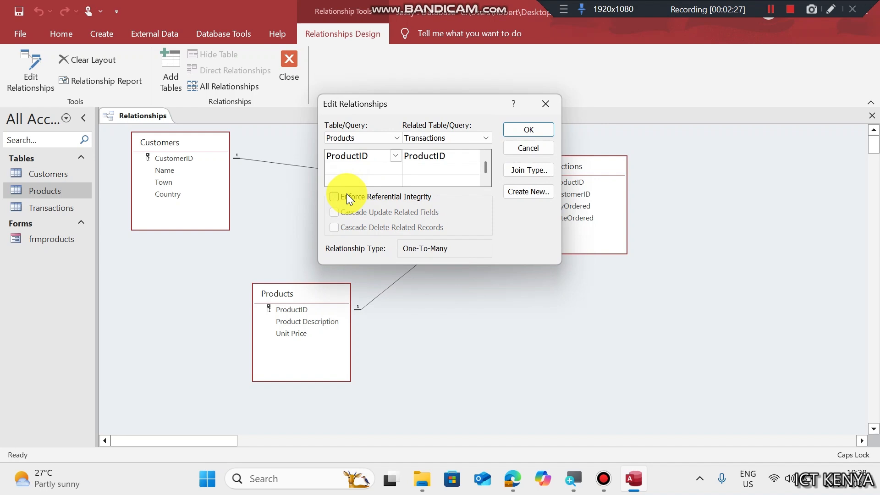
click(527, 129)
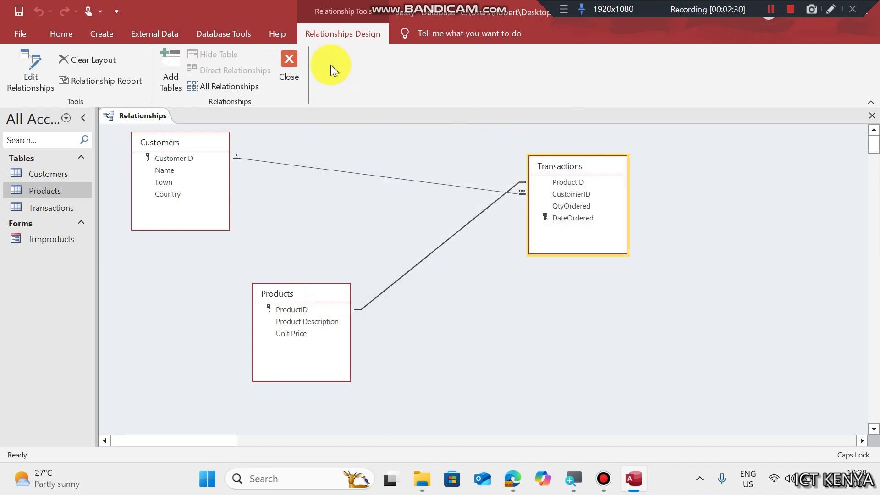
double_click(52, 208)
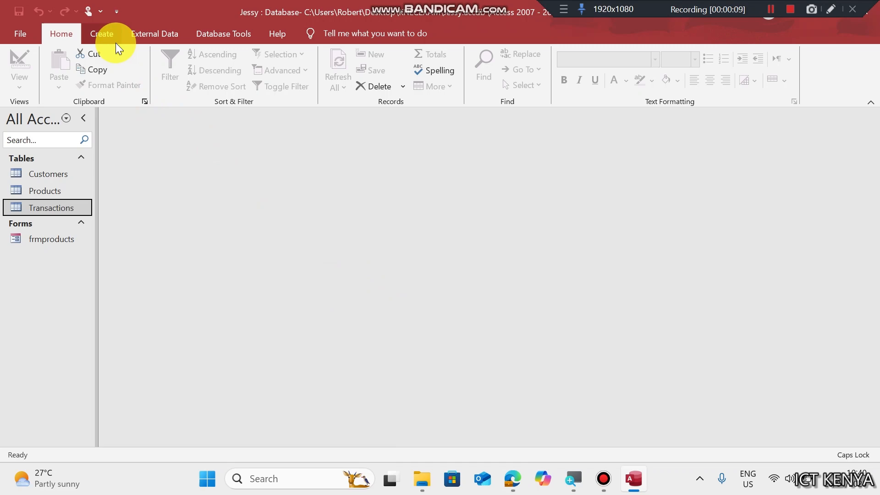
Design a three-table query with Name, Product Description, QtyOrdered, Unit Price, DateOrdered; save as FebQry
click(102, 33)
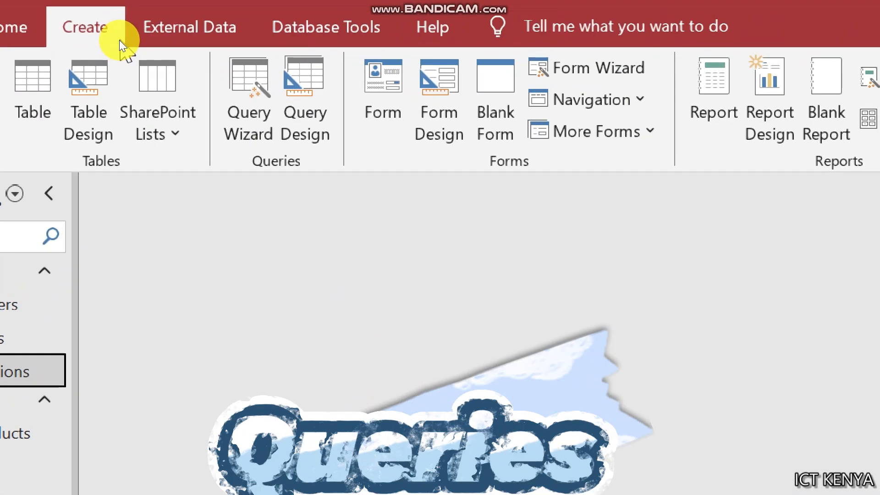
click(304, 95)
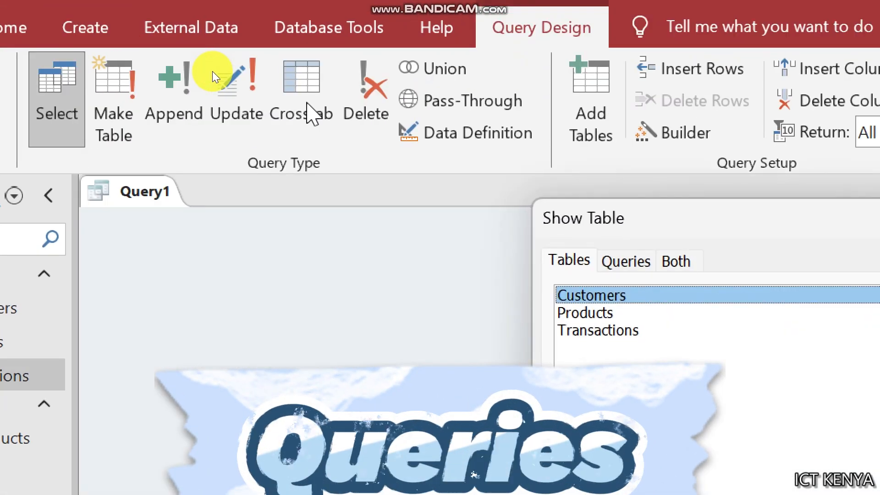
double_click(591, 312)
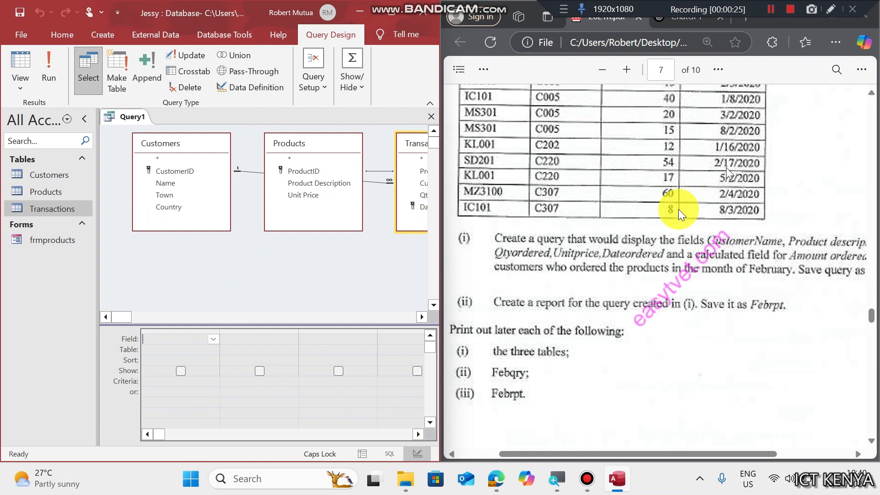
mouse_move(360, 312)
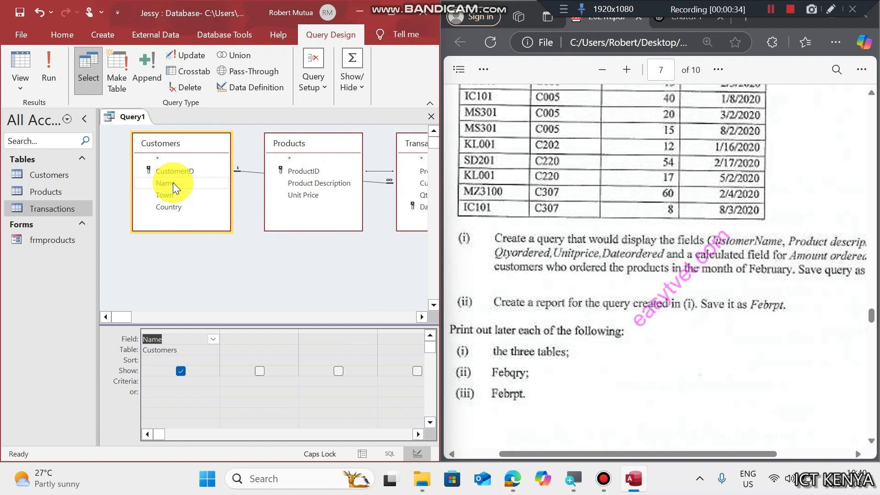
click(310, 182)
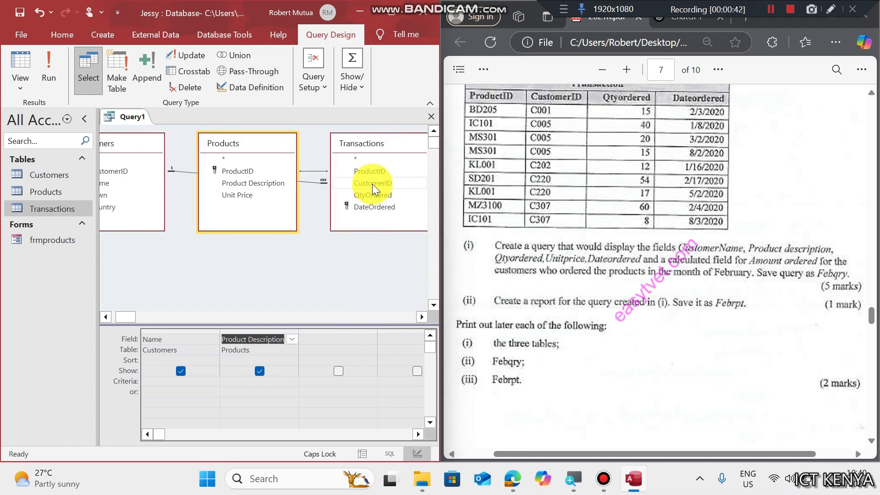
double_click(371, 195)
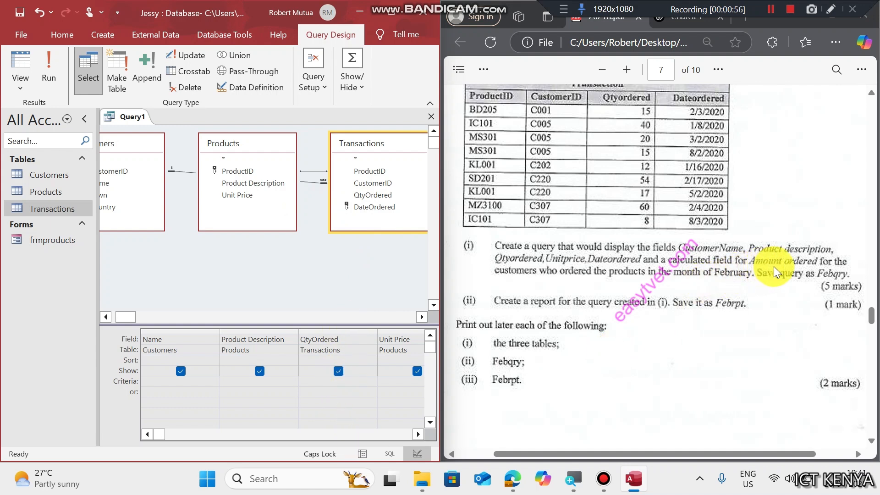
mouse_move(522, 286)
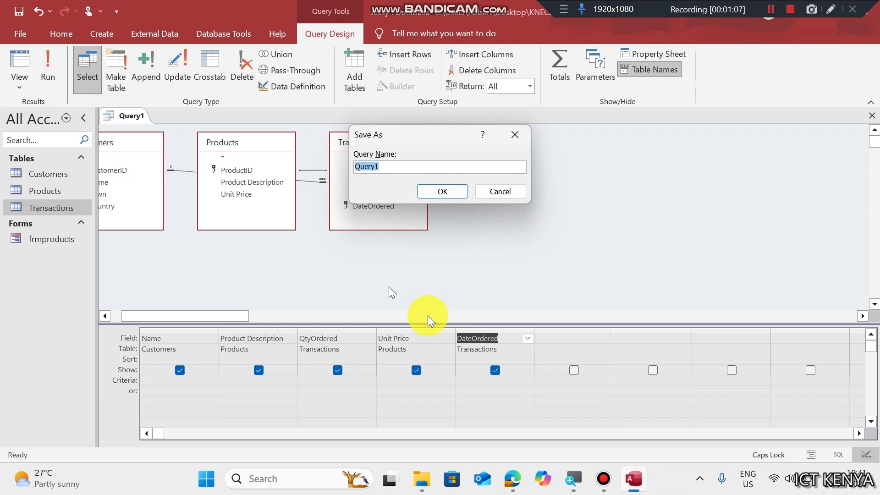
mouse_move(410, 235)
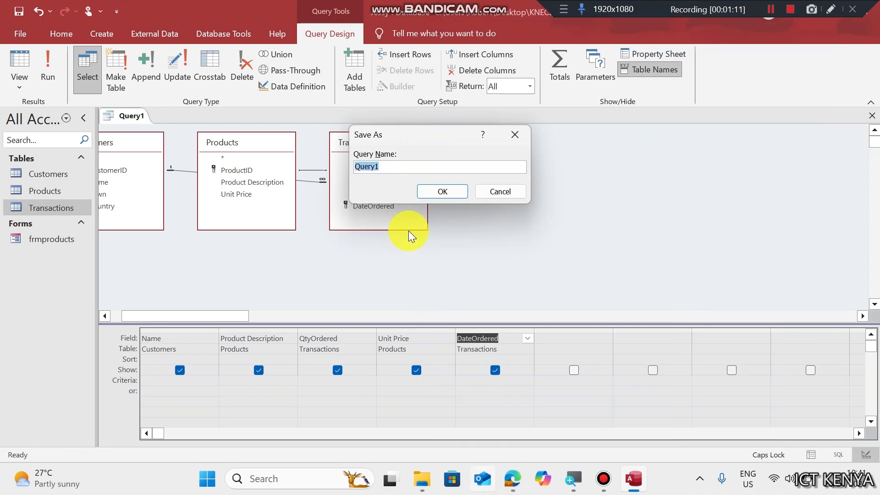
text(Feb)
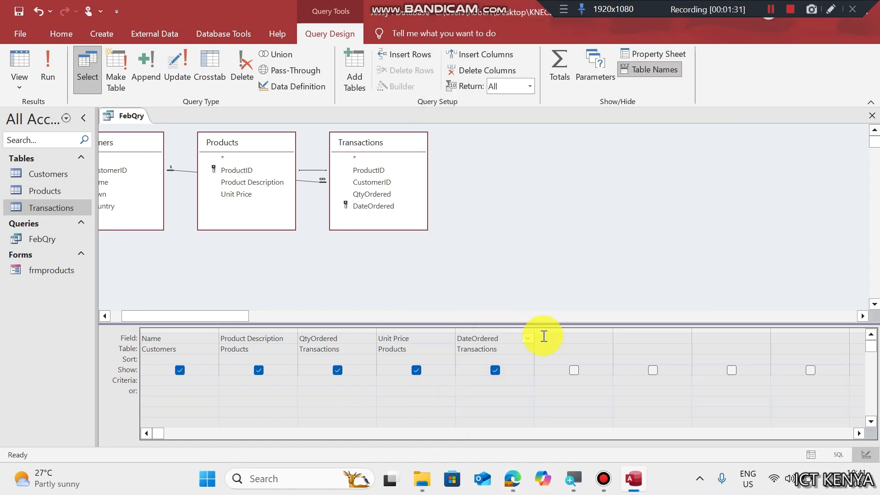
Build the column Amount Ordered: [Unit Price]*[QtyOrdered] and check the results
click(561, 337)
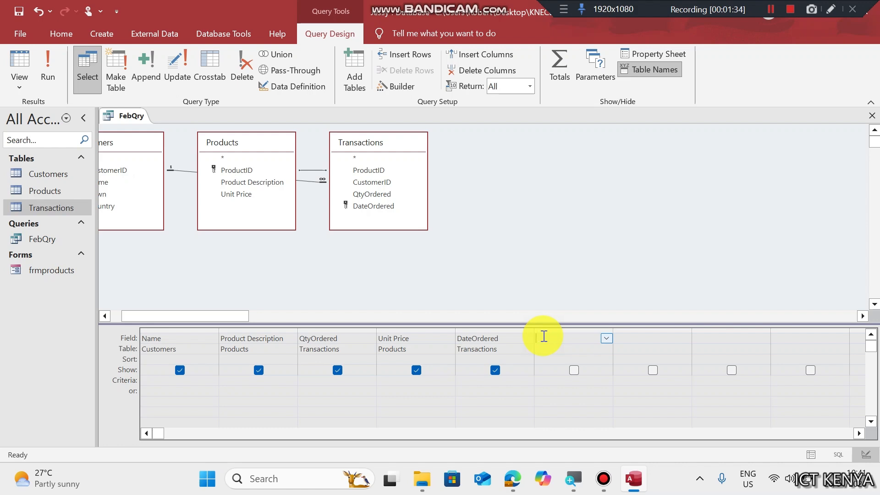
right_click(542, 335)
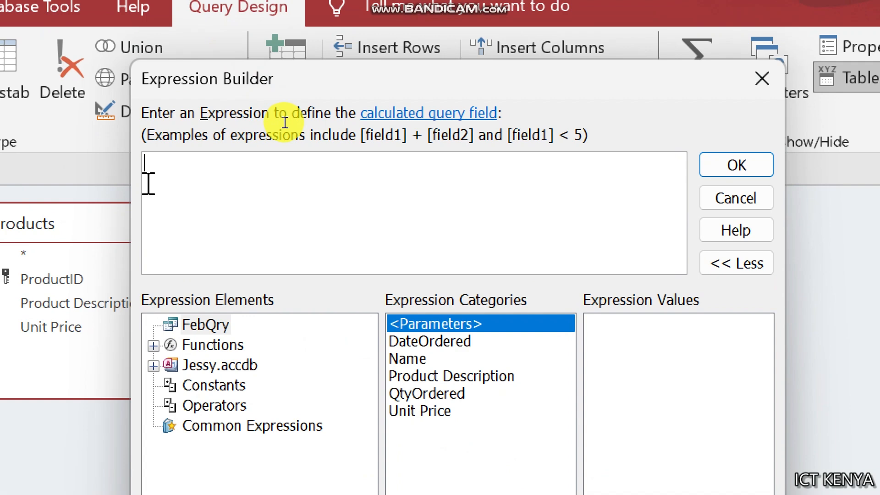
text(Amount Ordered: «Expr» [Unit Price] *)
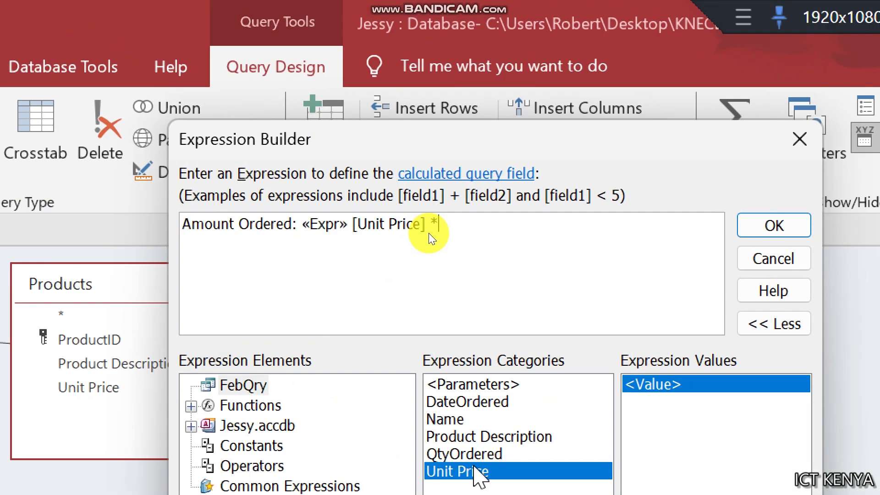
double_click(464, 449)
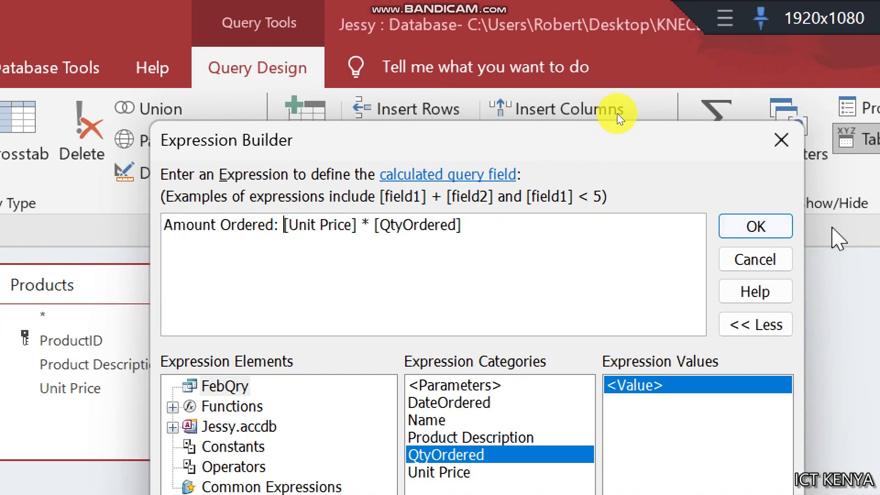
click(753, 226)
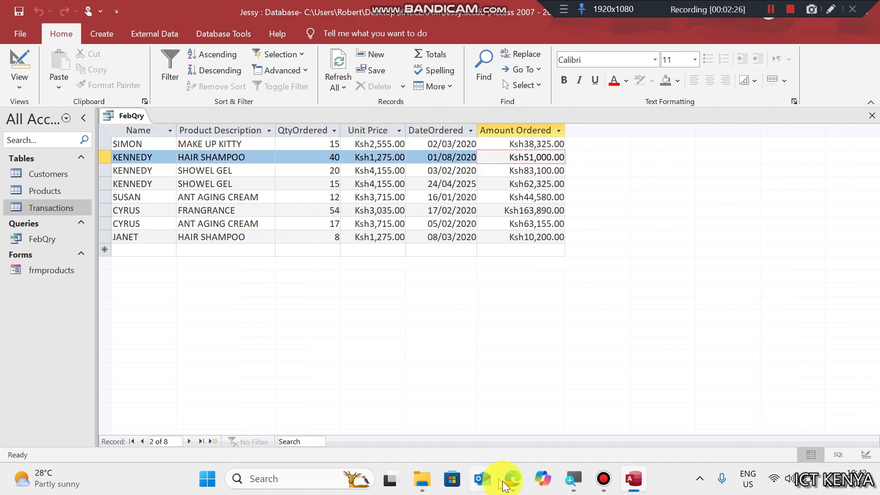
click(512, 479)
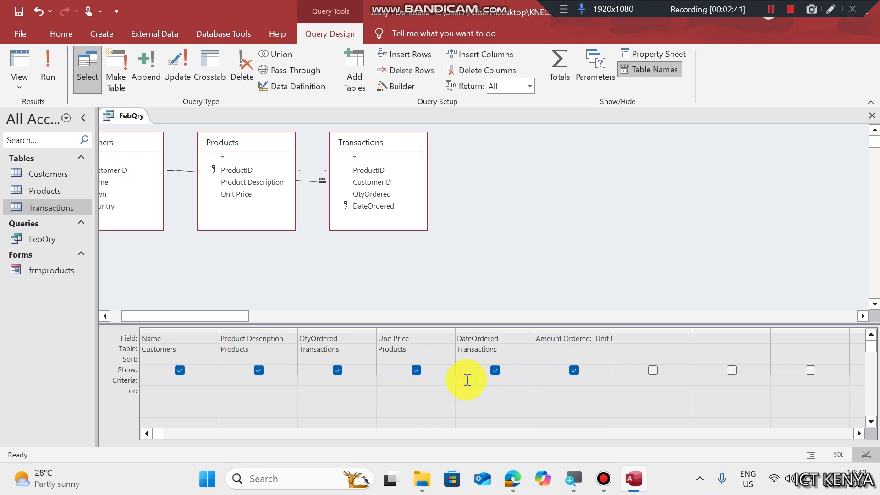
Set the DateOrdered criterion to Between #01/02/2020# And #28/02/2020# and test-run it
text(BEWTW)
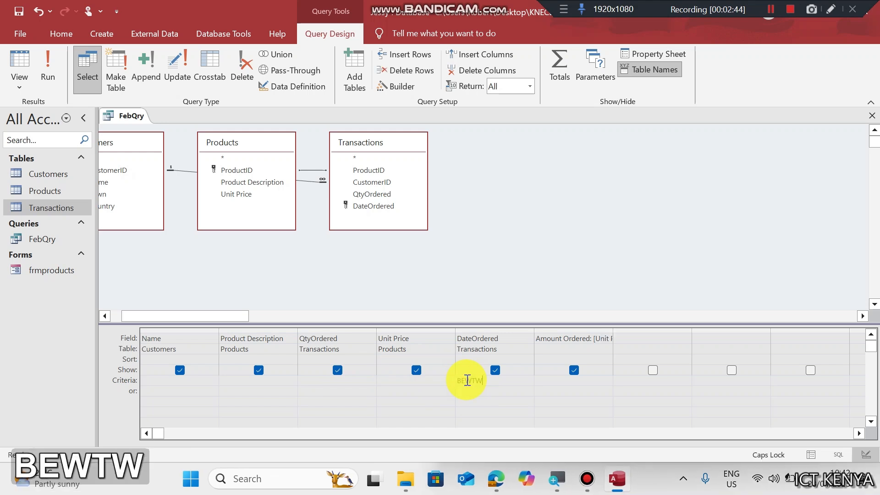
text(BETWEEN 01/)
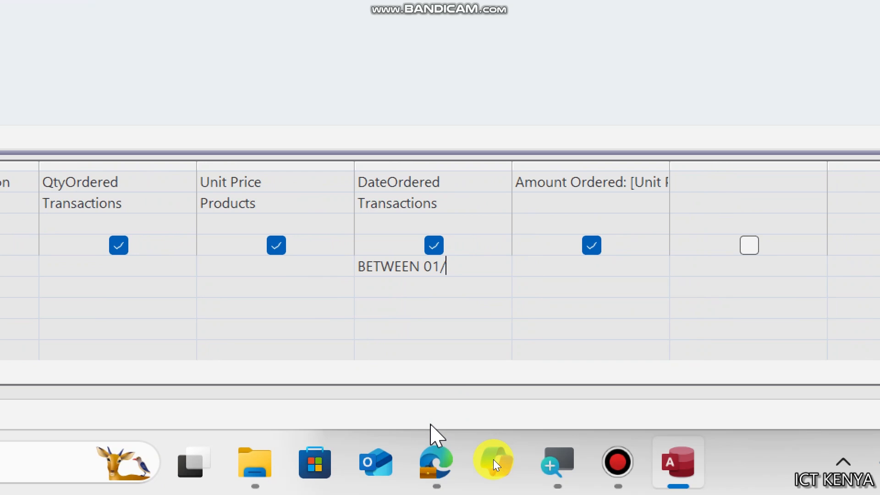
text(02/2020#)
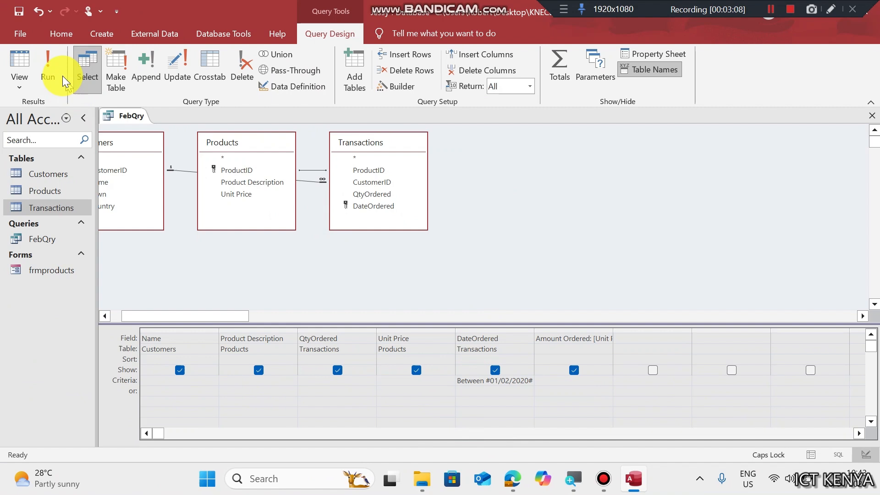
click(47, 67)
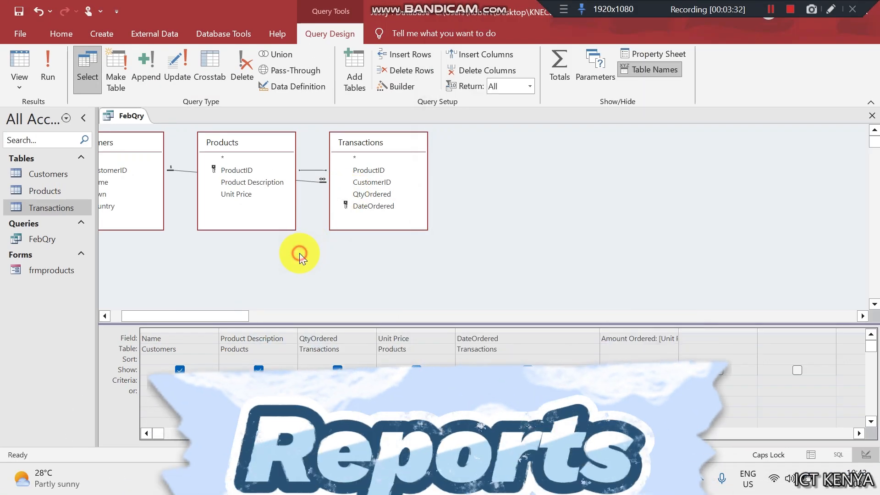
text(Between #01/02/2020# And #28/02/2020#)
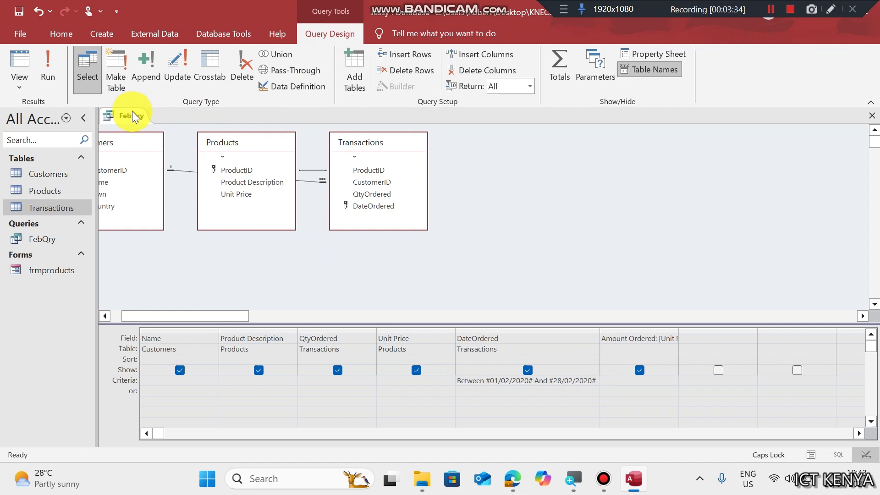
Run the Report Wizard on FebQry's fields, grouped by Name, landscape, titled FebRpt
click(101, 34)
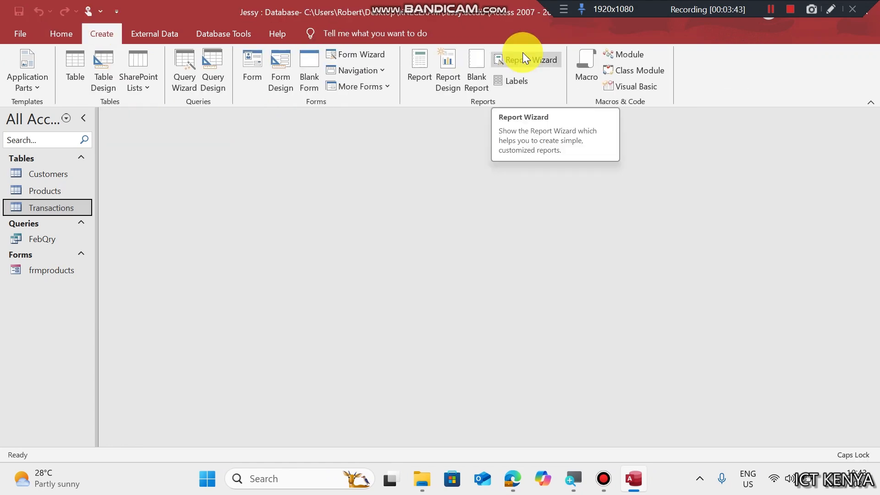
click(525, 60)
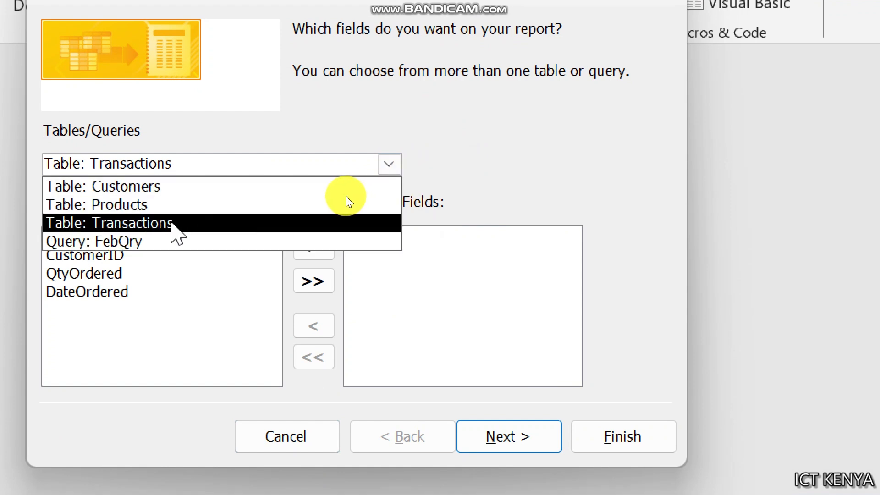
click(94, 240)
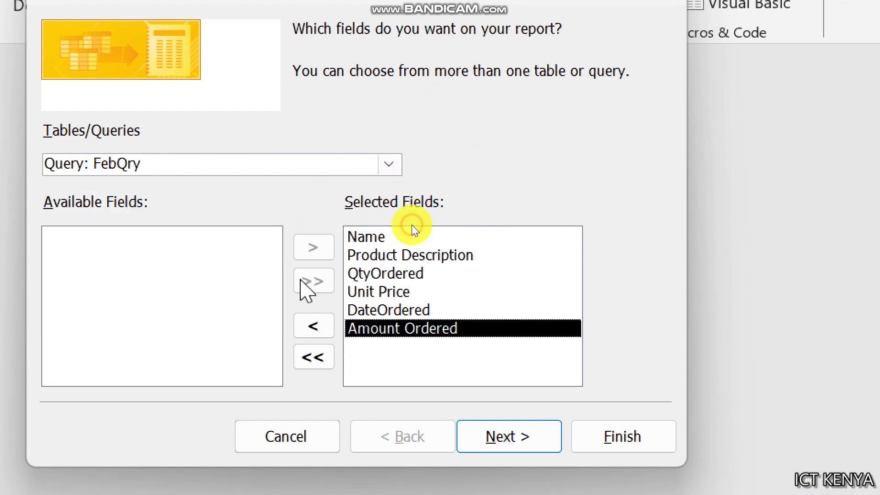
click(507, 436)
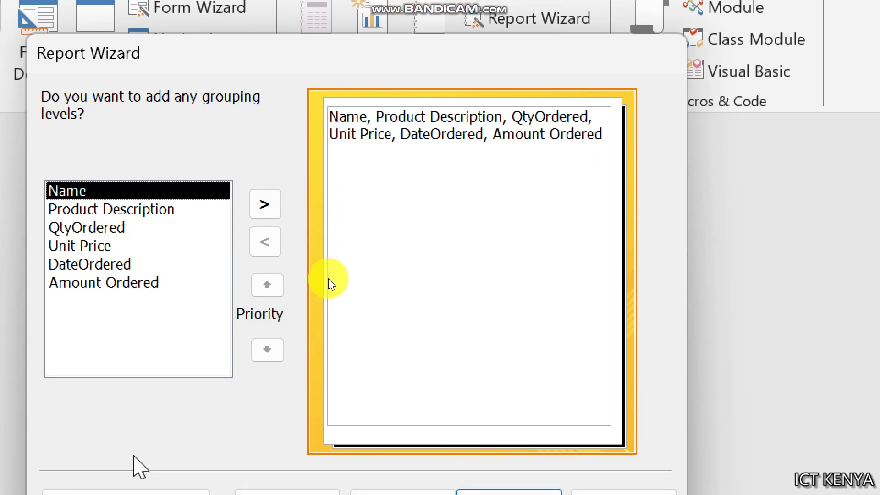
mouse_move(367, 157)
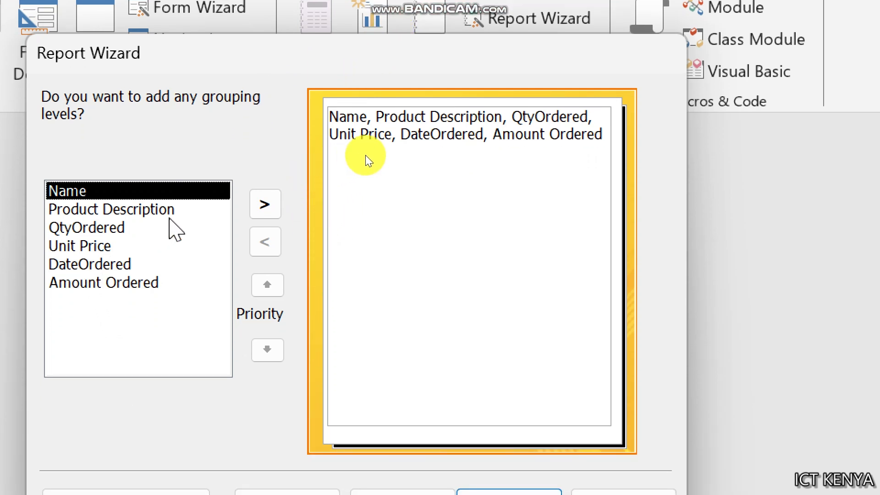
click(265, 203)
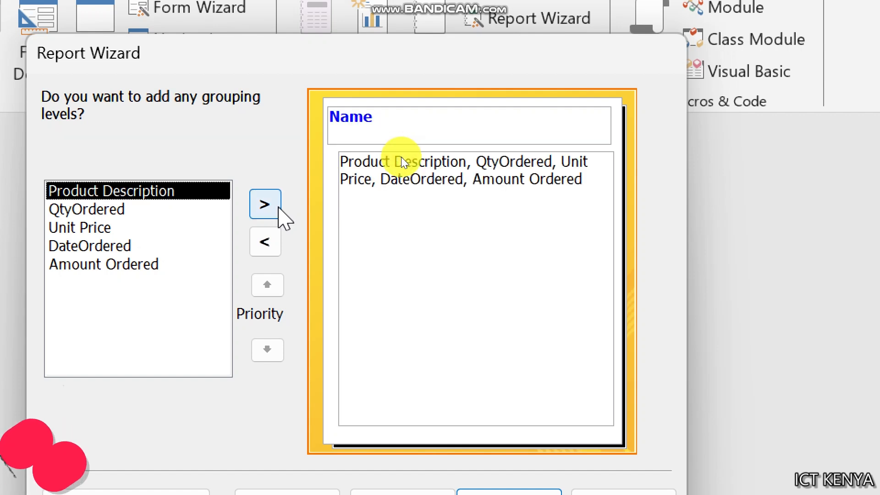
click(507, 483)
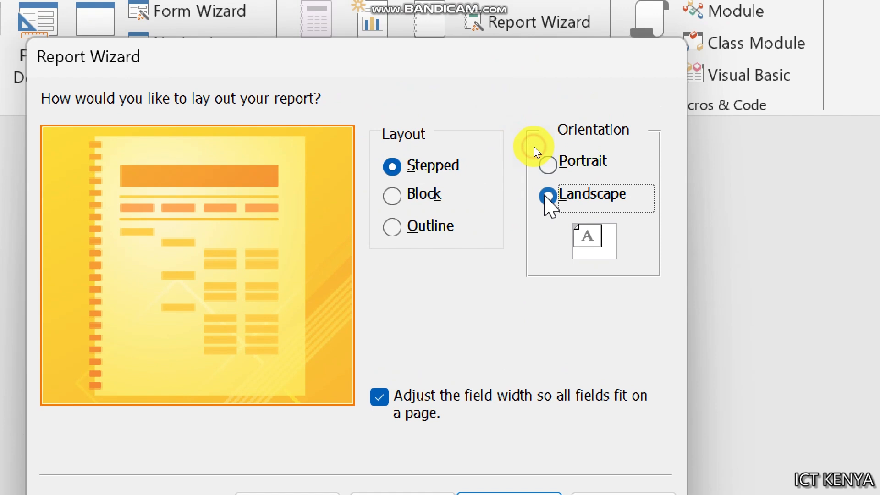
click(508, 333)
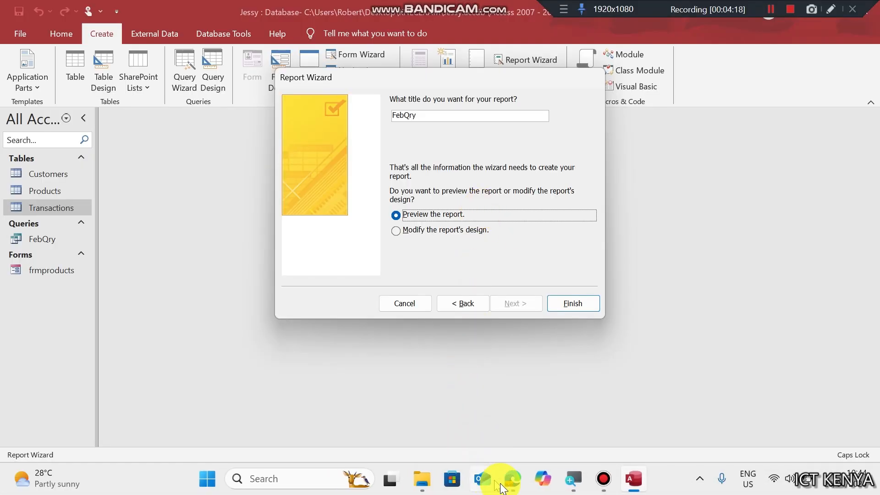
text(FebRpt)
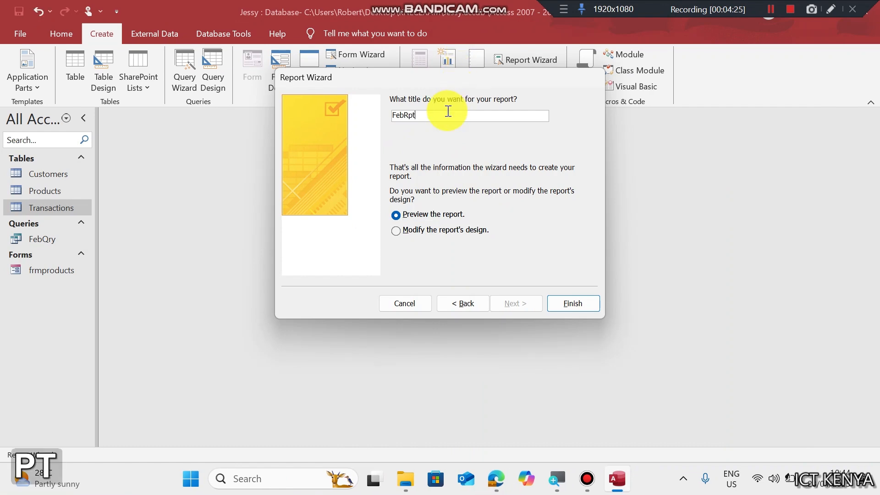
click(572, 302)
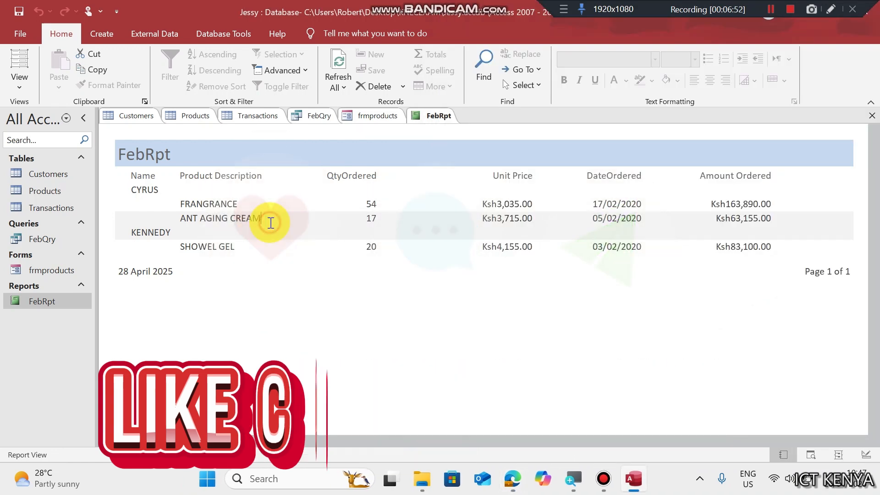
Close the open objects from an object tab's right-click menu
right_click(136, 115)
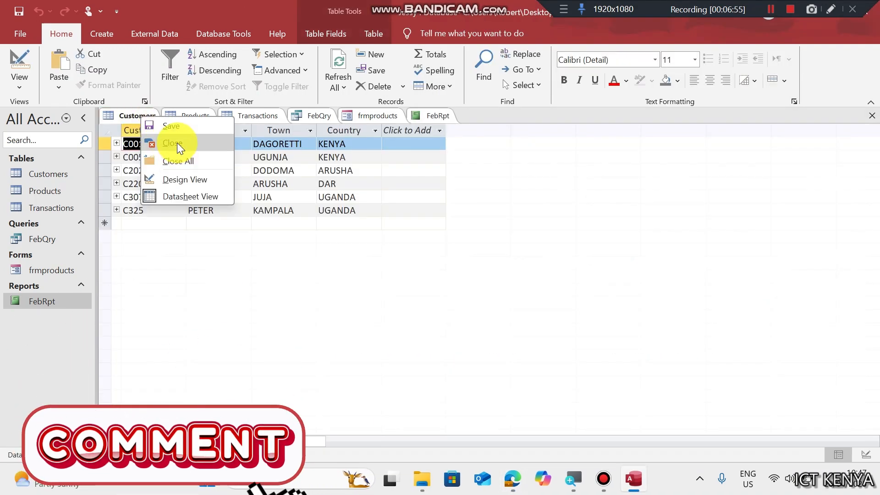